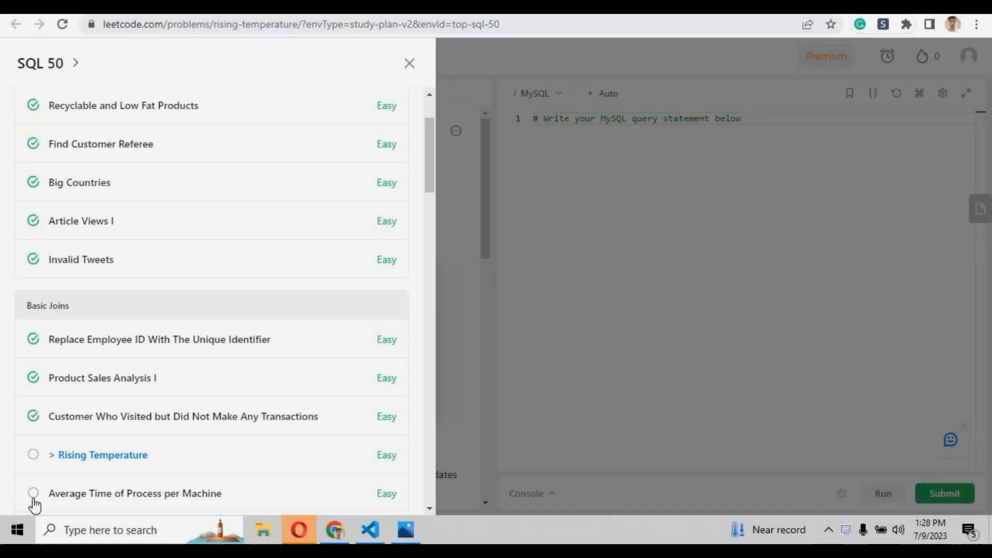
pyautogui.moveTo(152, 318)
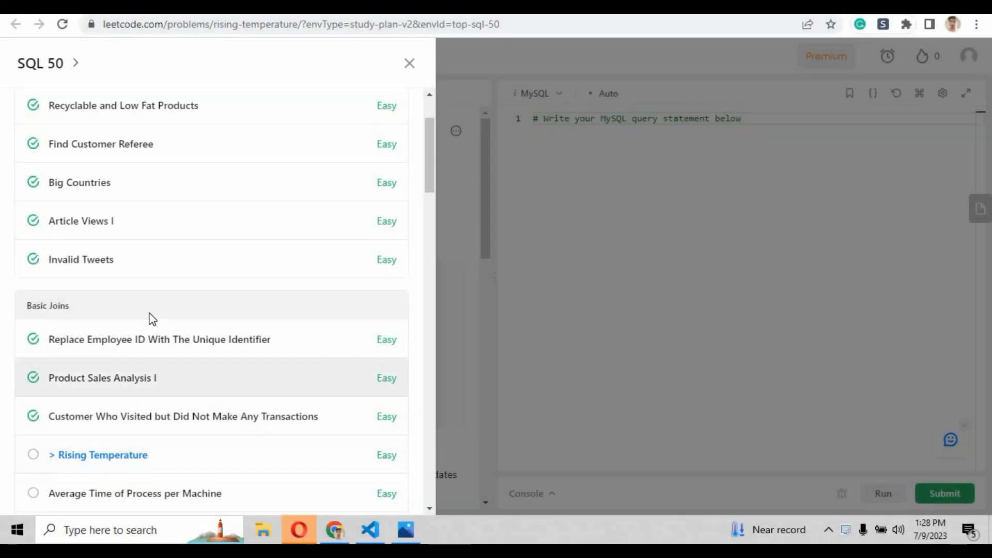
pyautogui.moveTo(113, 368)
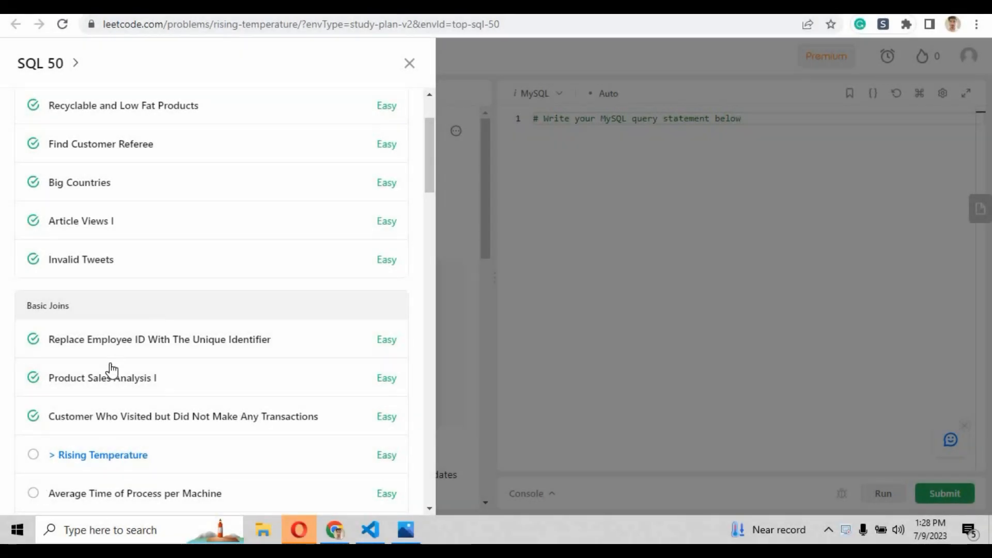
pyautogui.moveTo(99, 454)
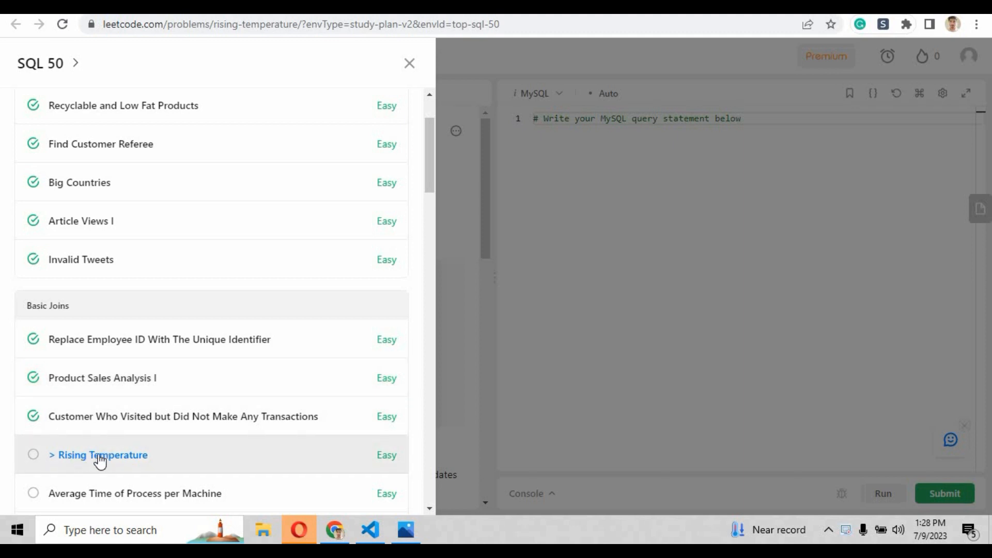
# Step: Open the Rising Temperature problem and read the Weather table schema and primary key note
pyautogui.click(105, 454)
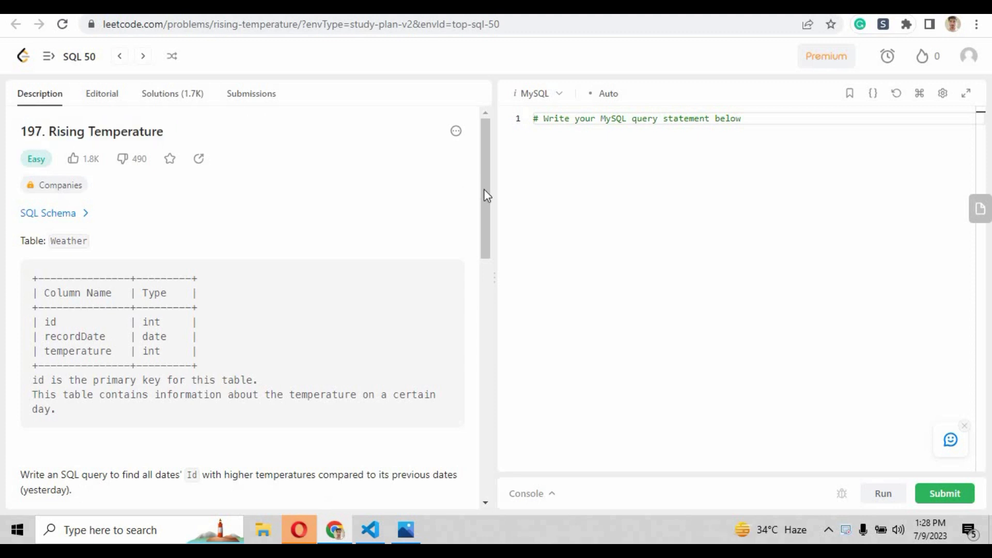
pyautogui.scroll(-3)
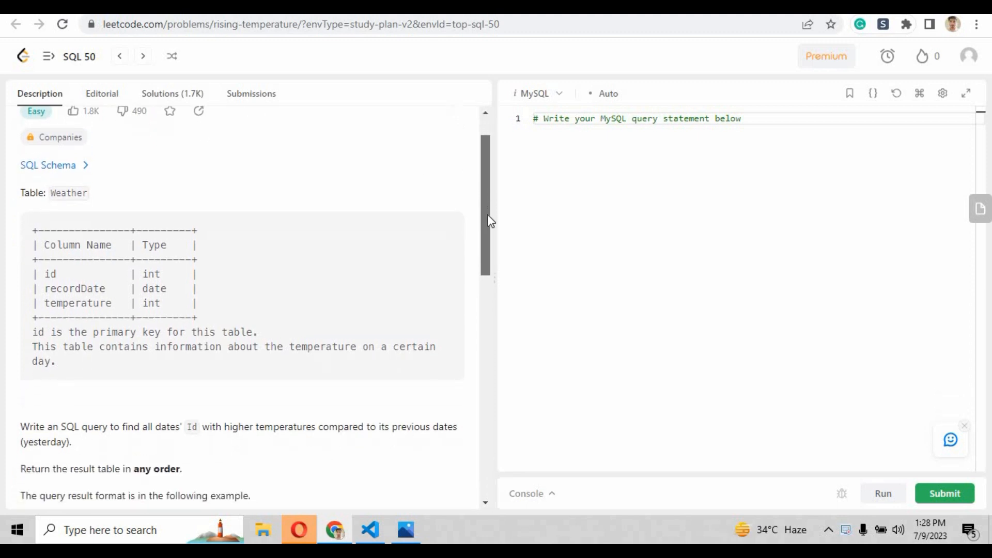
pyautogui.scroll(-3)
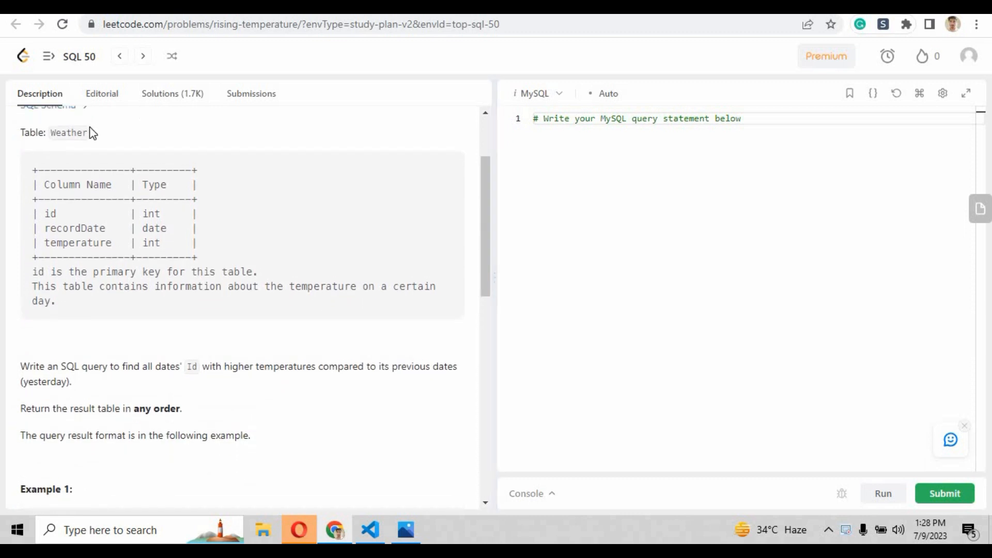
pyautogui.doubleClick(68, 132)
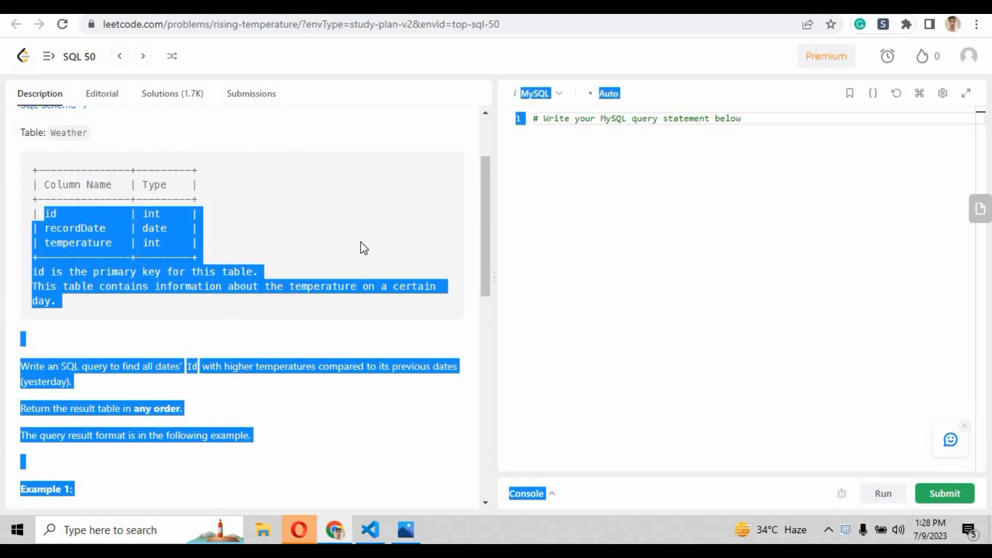
pyautogui.click(89, 218)
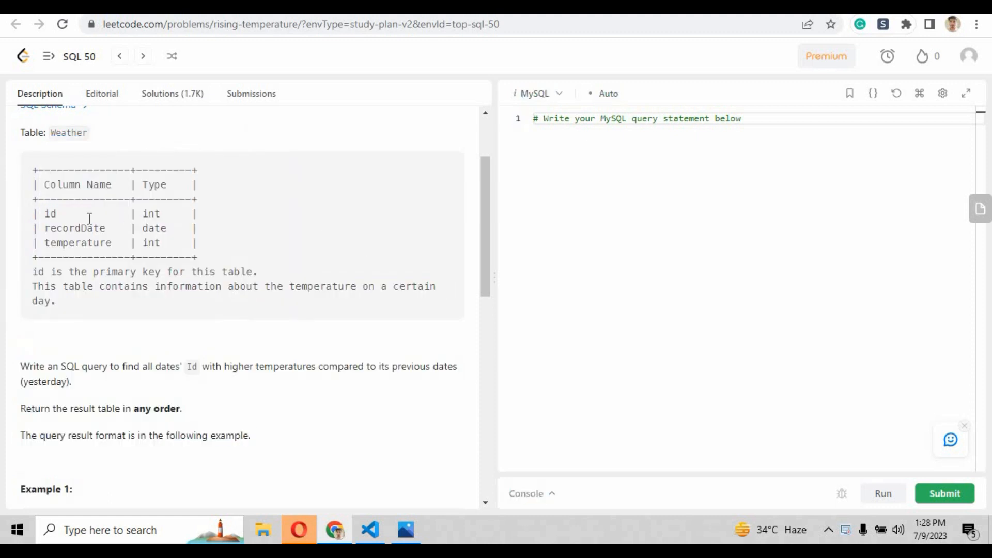
pyautogui.moveTo(82, 240)
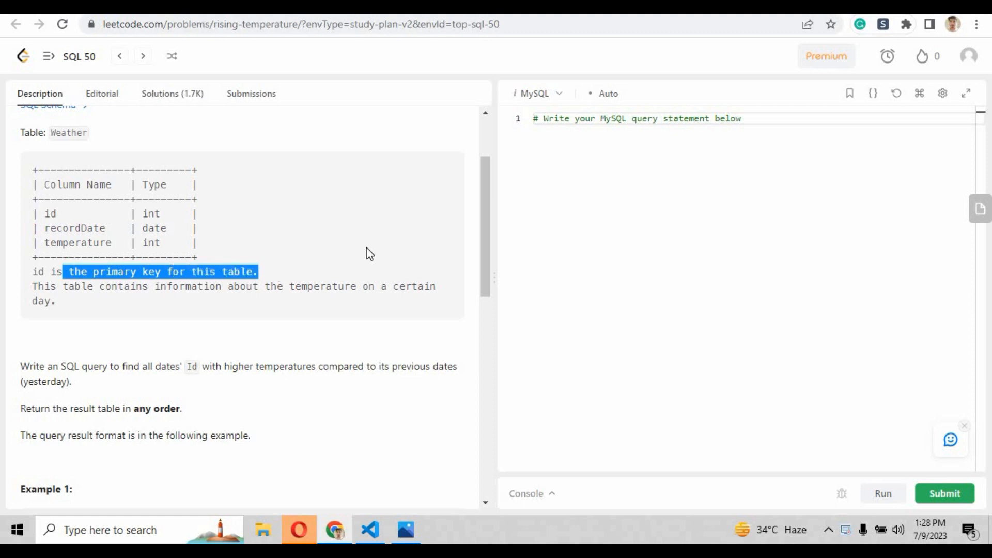
pyautogui.moveTo(247, 302)
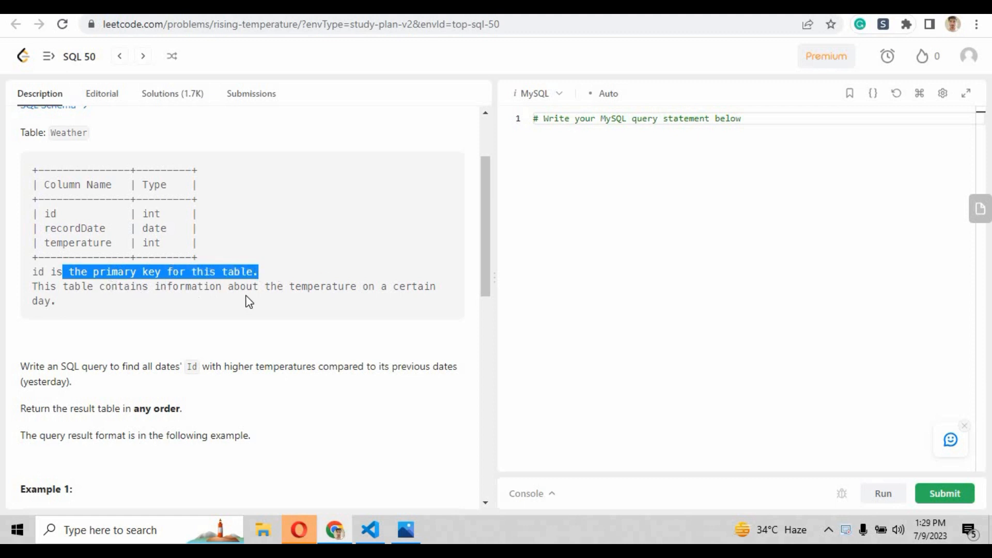
pyautogui.click(382, 286)
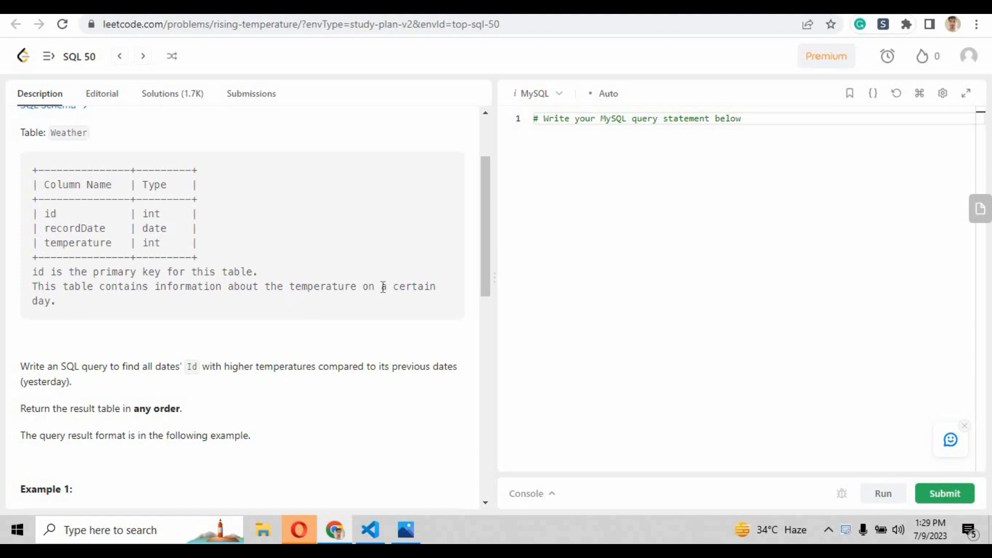
pyautogui.moveTo(121, 366)
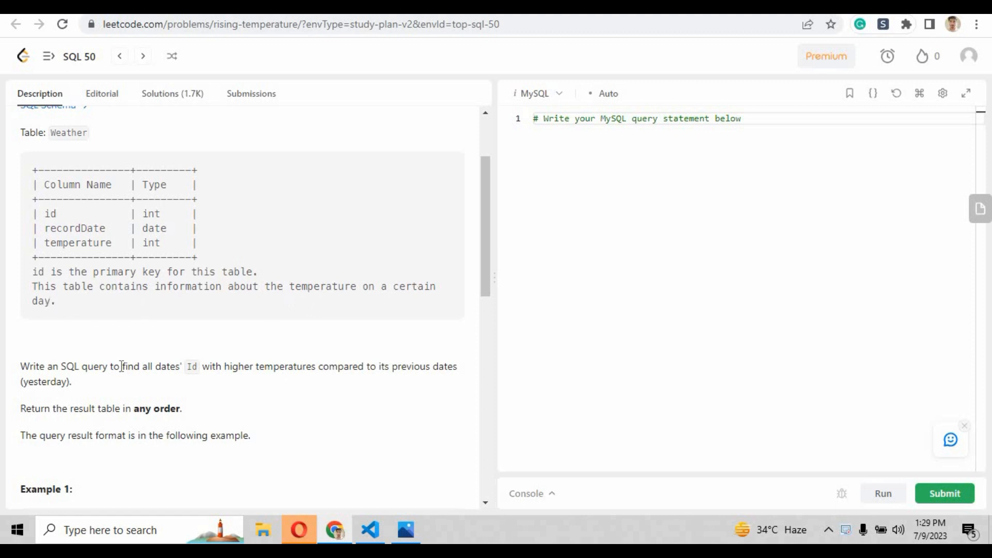
# Step: Scroll further and highlight the task statement about finding higher temperatures than yesterday
pyautogui.scroll(-3)
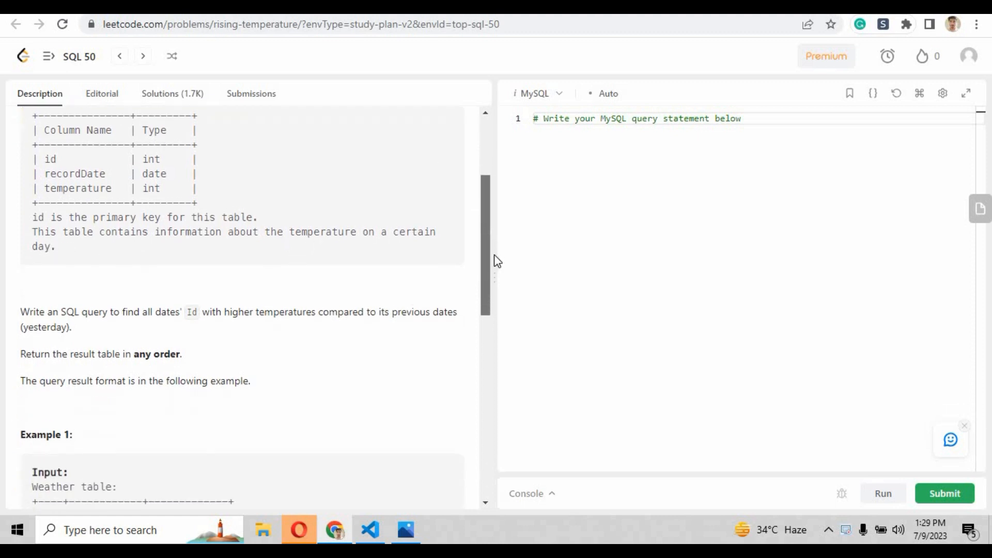
pyautogui.scroll(-3)
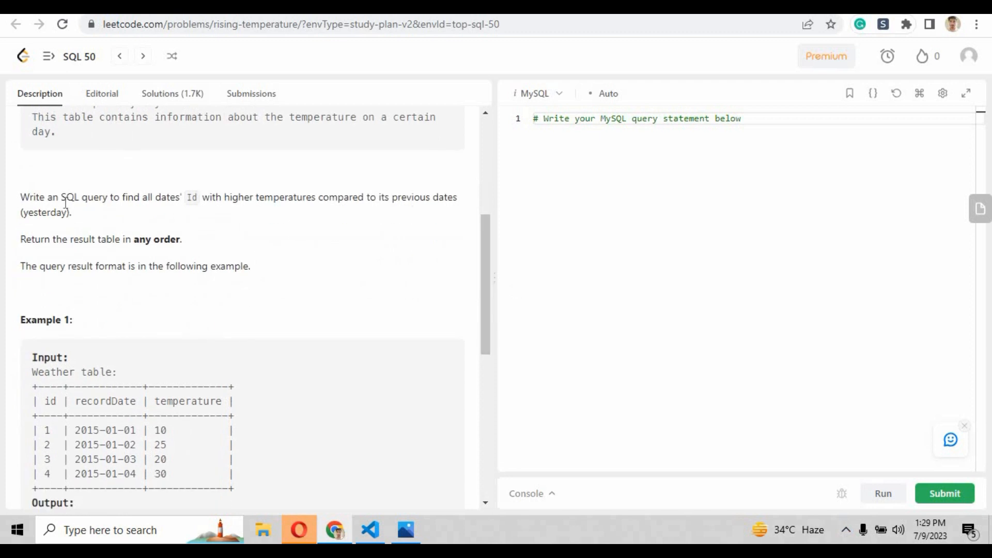
pyautogui.moveTo(60, 197); pyautogui.dragTo(298, 196)
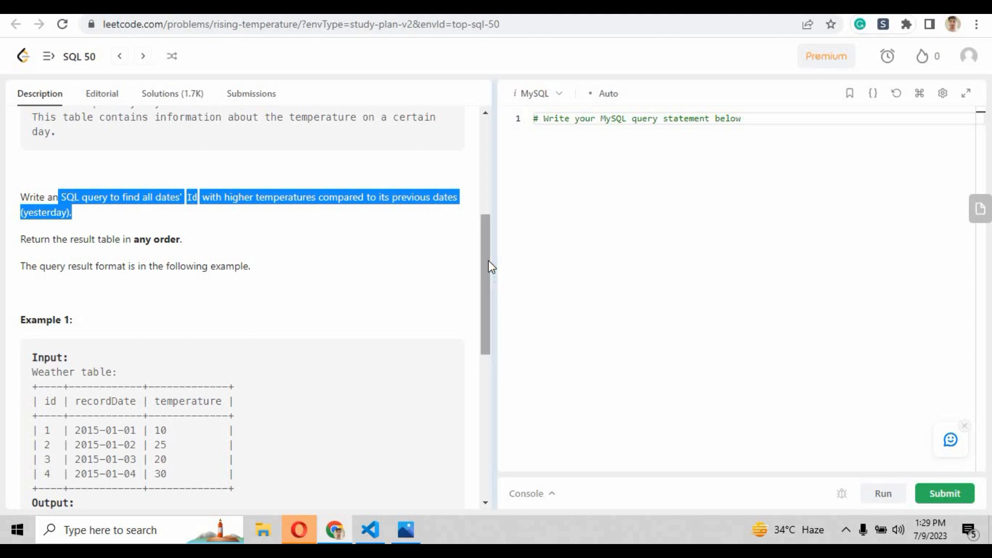
# Step: Review Example 1's Weather rows and the expected output ids 2 and 4
pyautogui.scroll(-3)
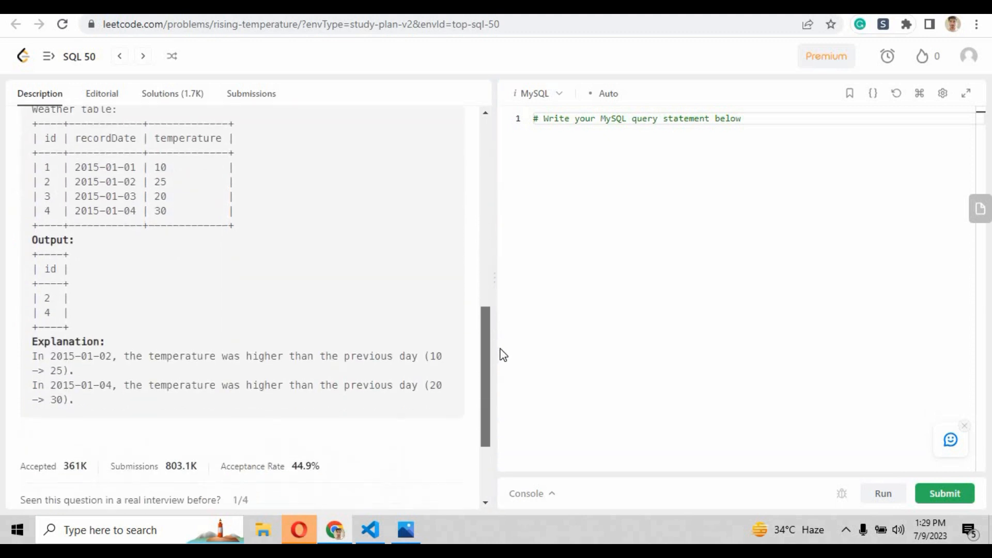
pyautogui.scroll(3)
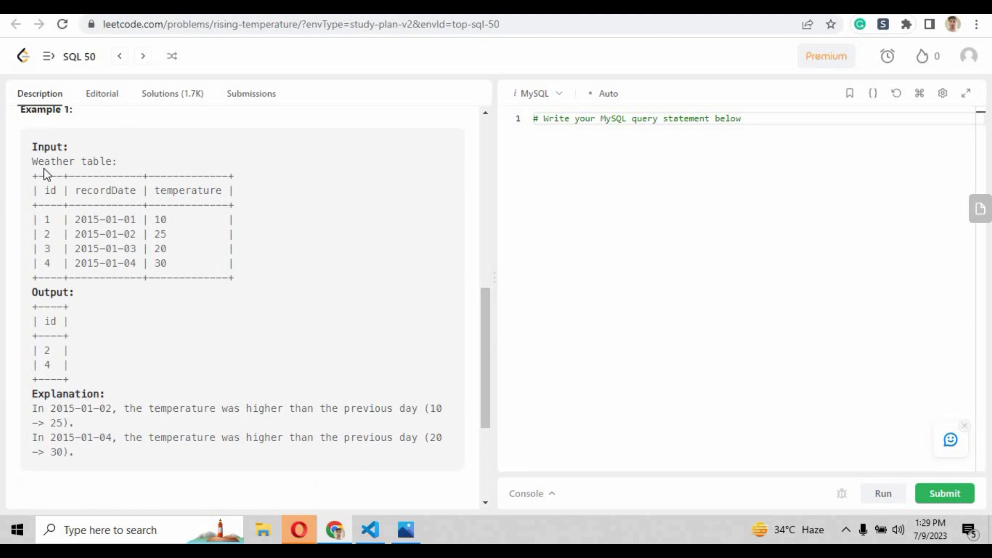
pyautogui.moveTo(78, 220)
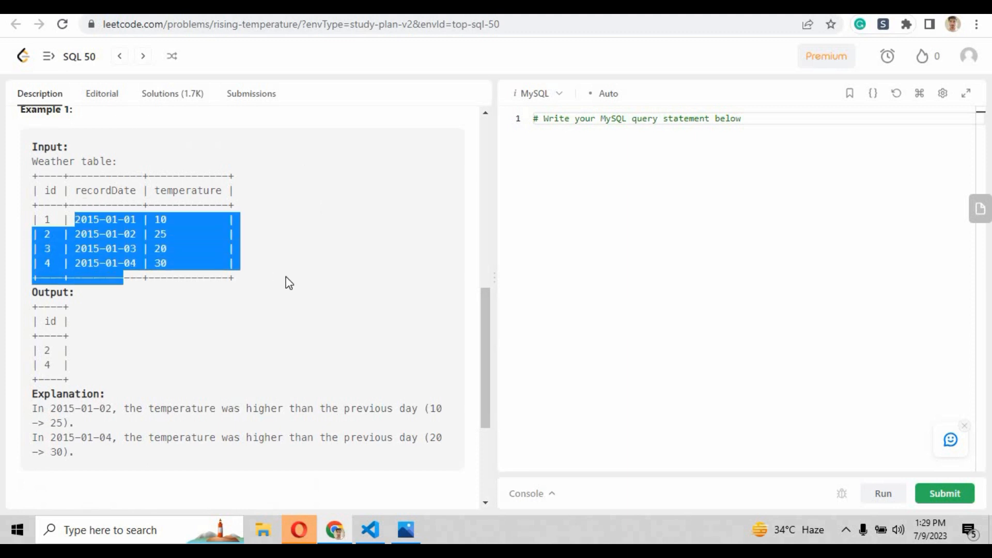
pyautogui.click(182, 238)
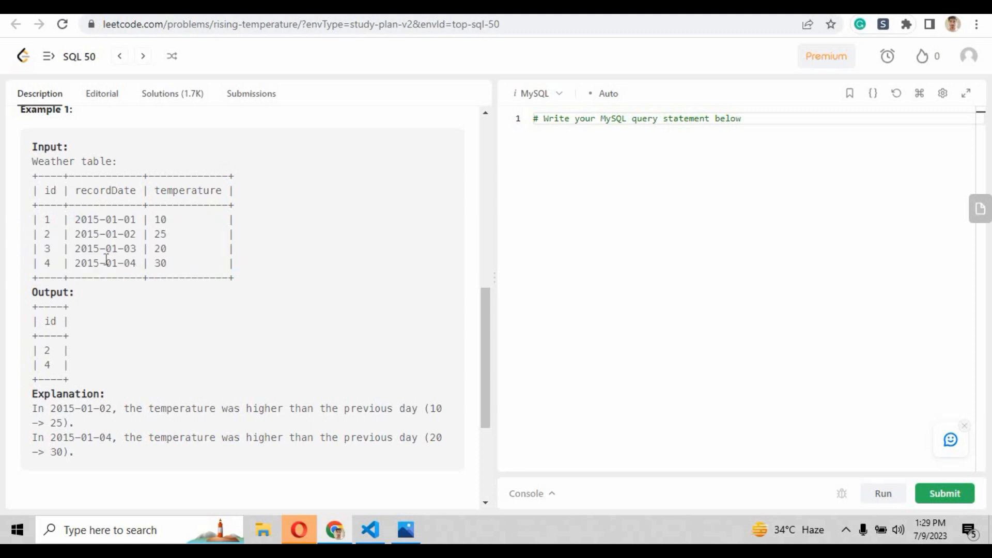
pyautogui.doubleClick(158, 263)
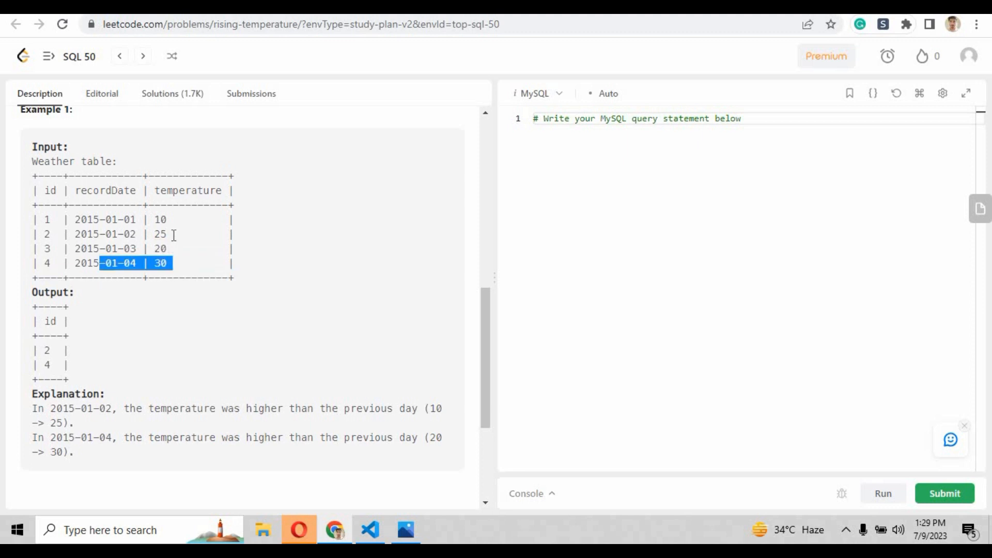
pyautogui.moveTo(3, 353)
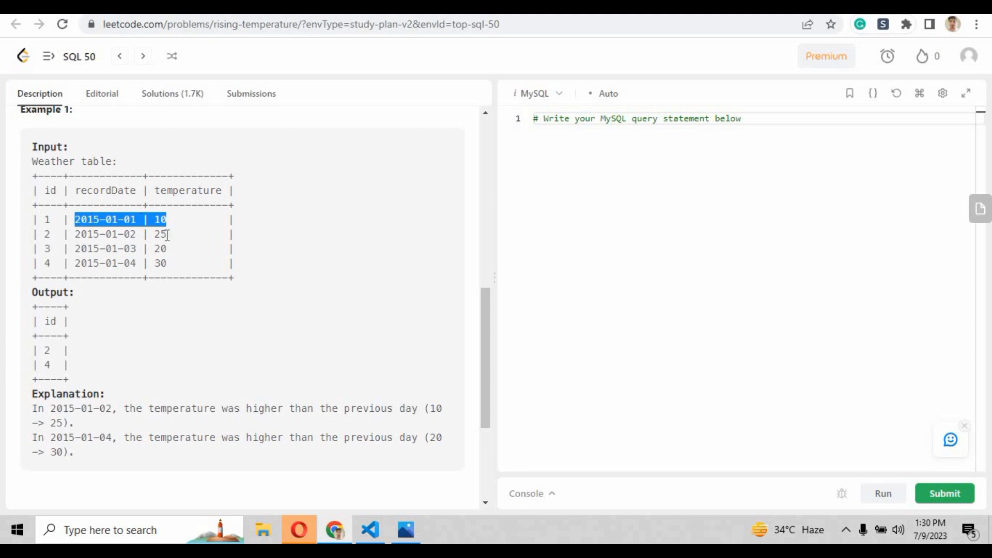
pyautogui.click(45, 234)
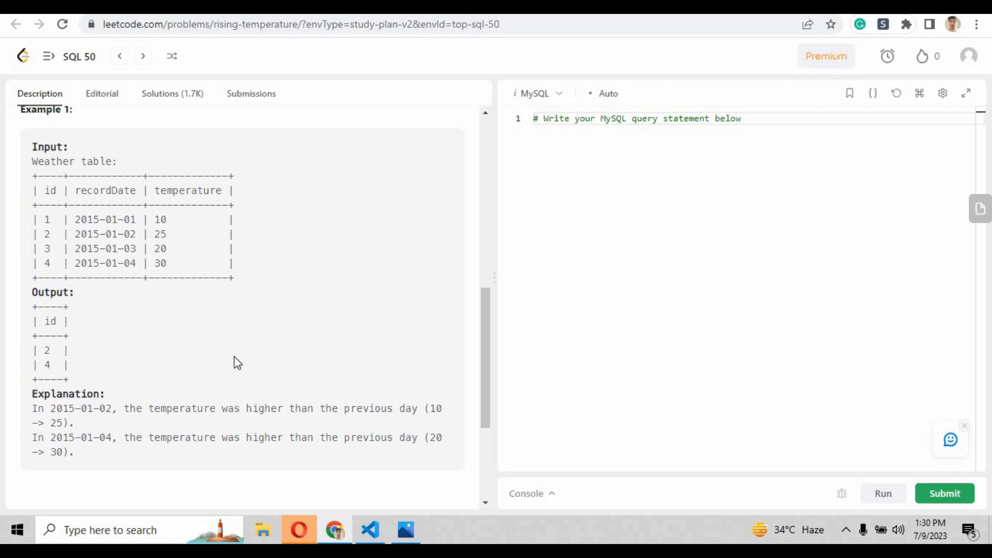
pyautogui.moveTo(156, 424)
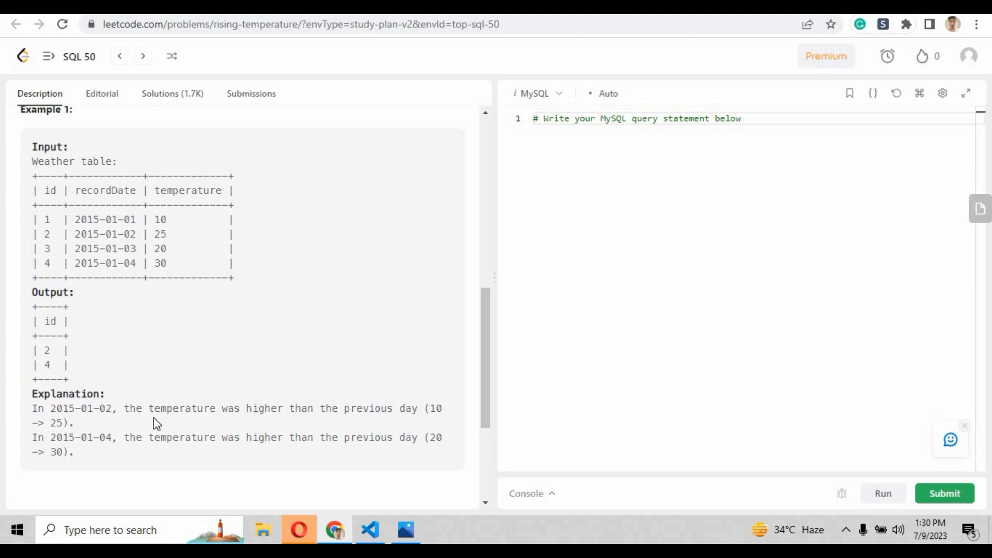
pyautogui.moveTo(364, 409)
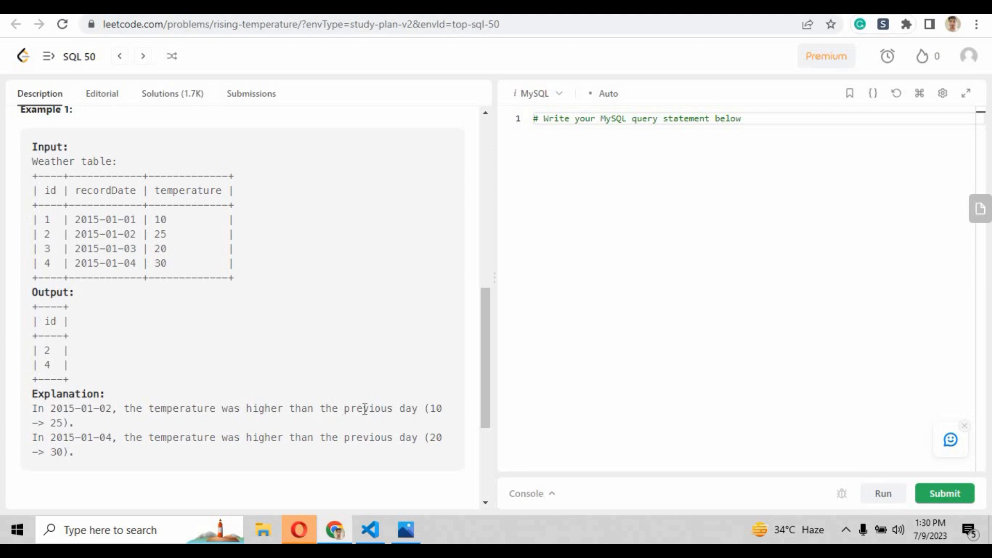
pyautogui.moveTo(88, 434)
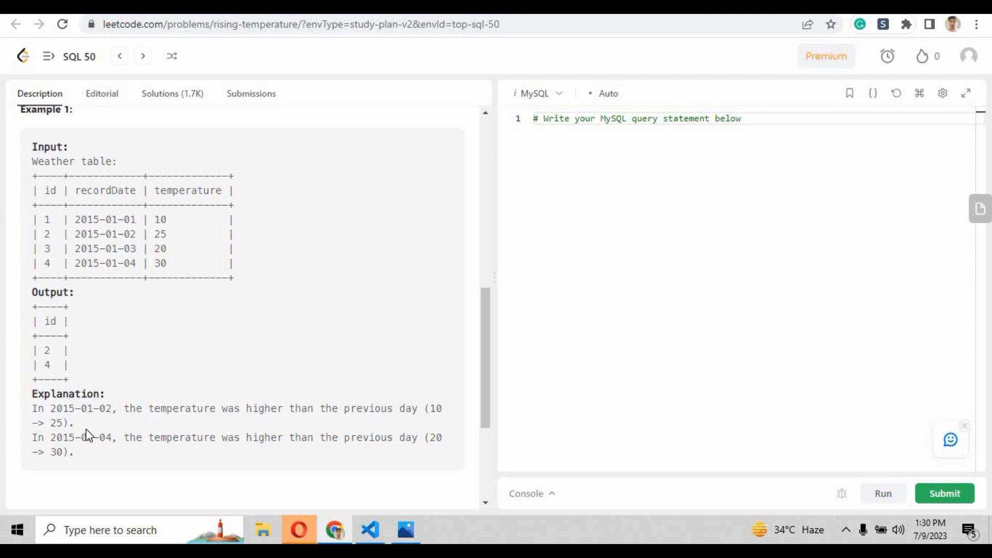
pyautogui.doubleClick(92, 408)
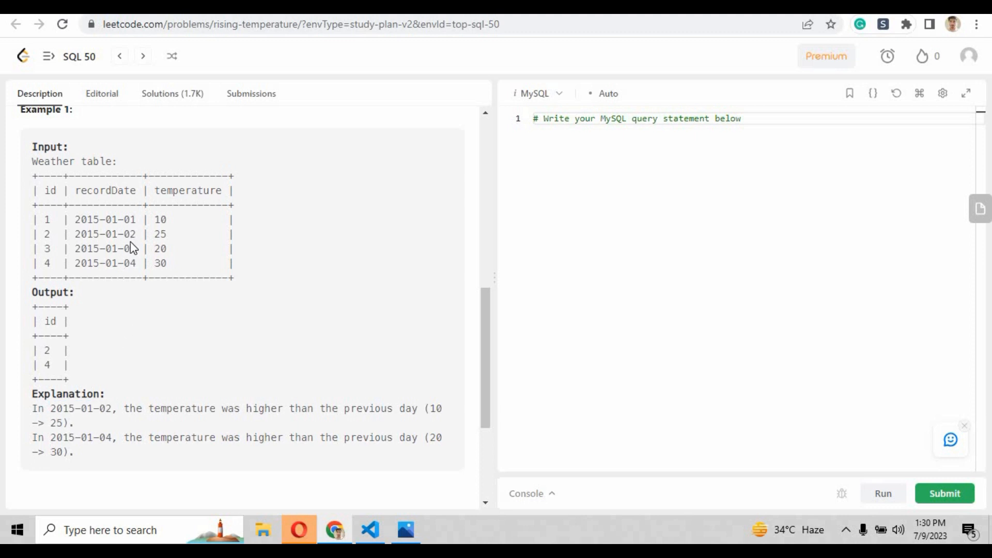
pyautogui.moveTo(408, 409)
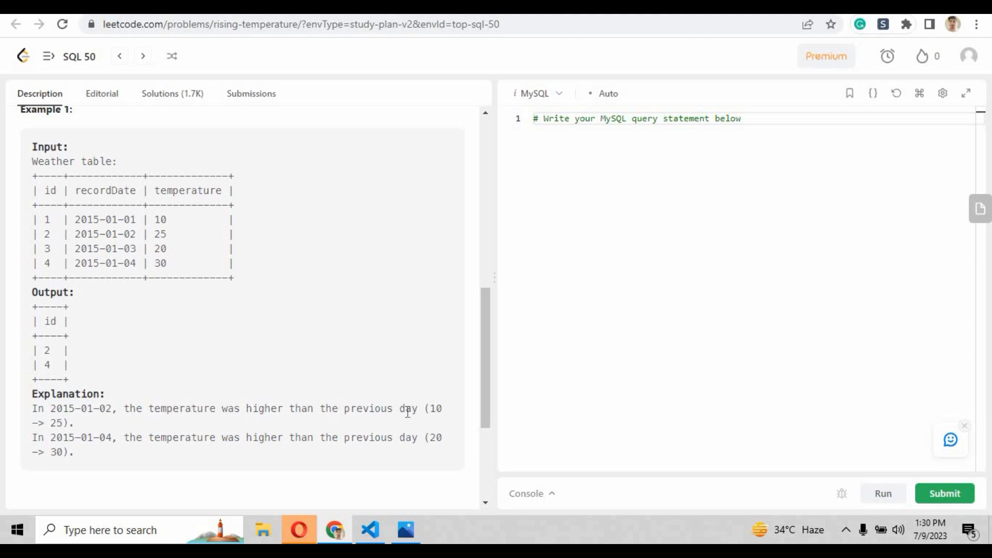
pyautogui.moveTo(475, 324)
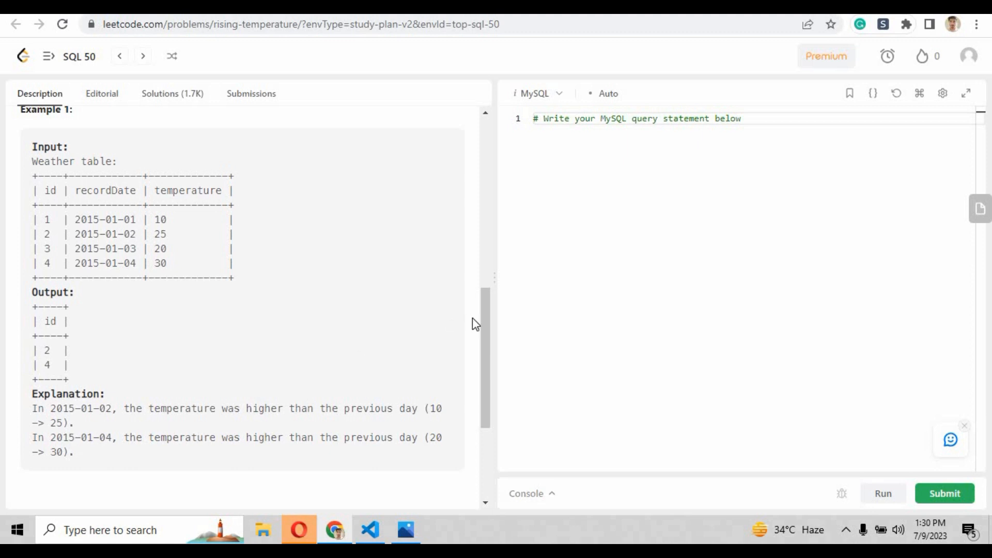
# Step: Scroll to the description's end to see 361K accepted and 44.9% acceptance rate
pyautogui.scroll(-3)
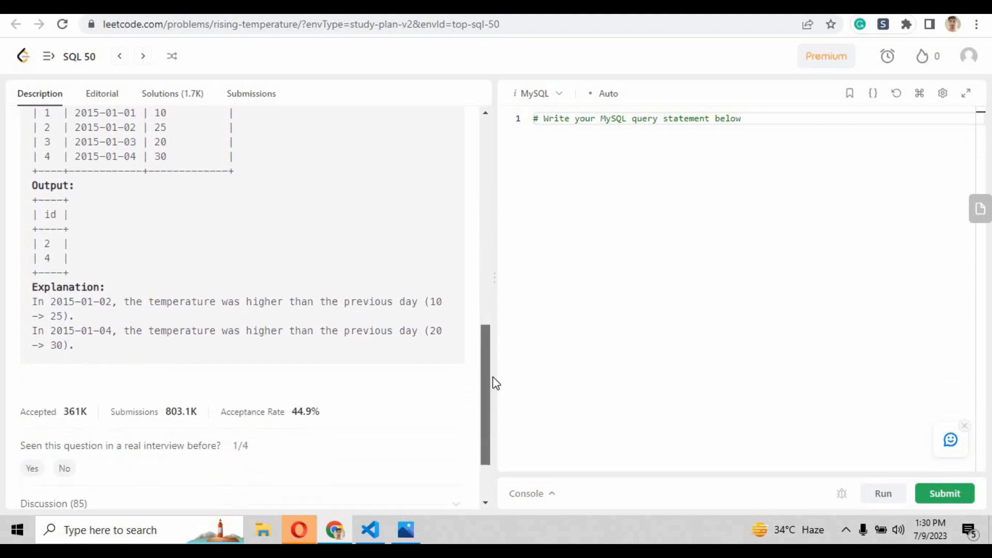
pyautogui.scroll(-3)
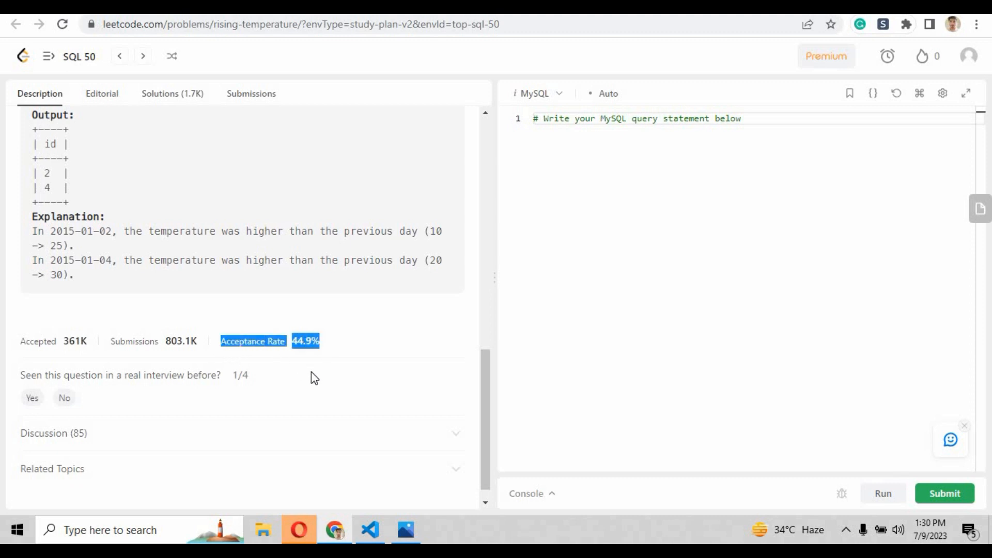
pyautogui.moveTo(647, 225)
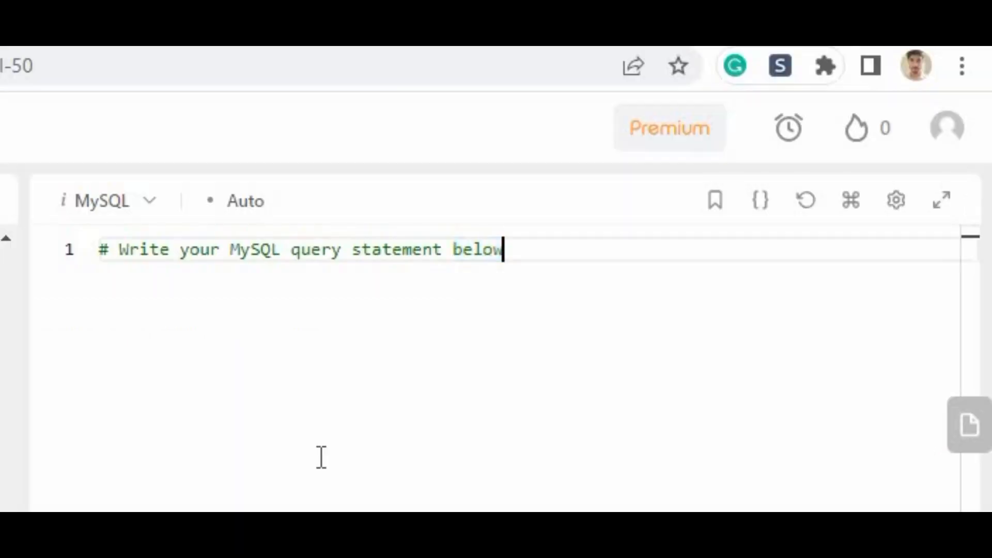
# Step: Write 'SELECT a.id from weather a, weather b', correcting the misspelled table name
pyautogui.write('SELECT')
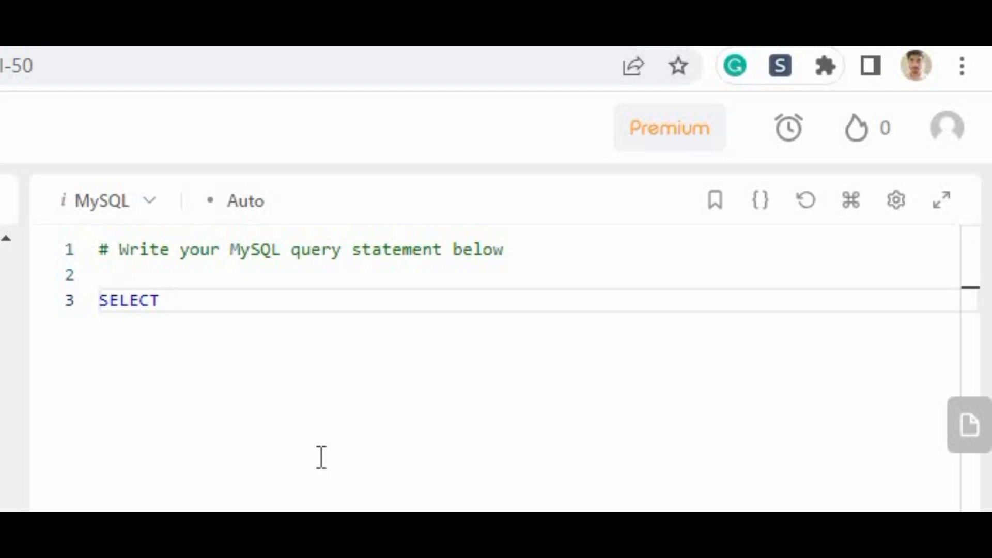
pyautogui.write('A')
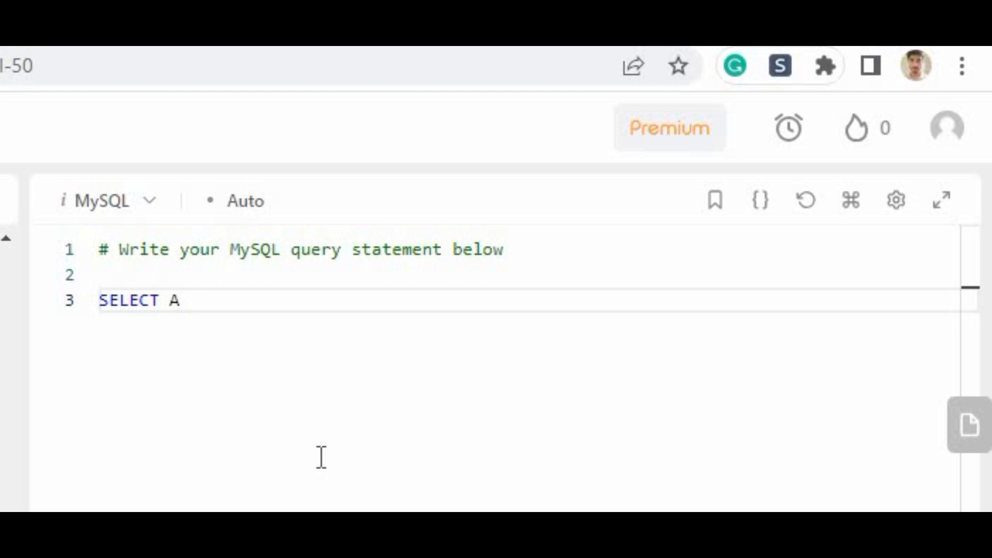
pyautogui.write('.id')
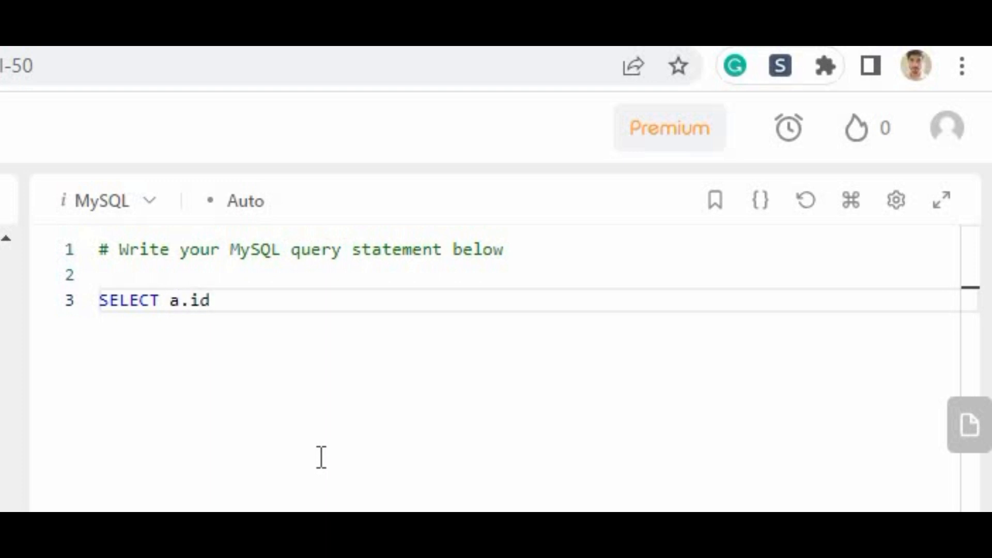
pyautogui.write('from w')
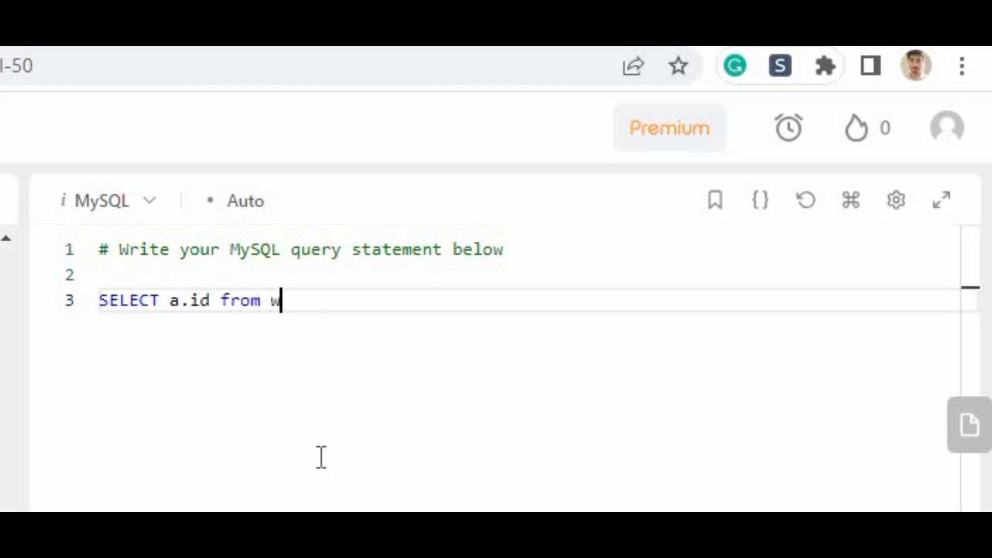
pyautogui.write('eate')
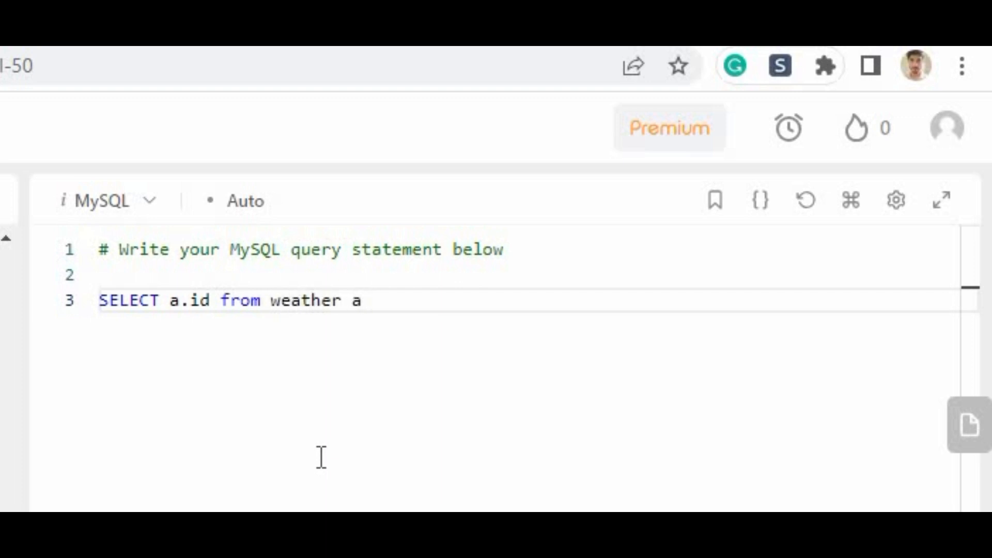
pyautogui.write(', w')
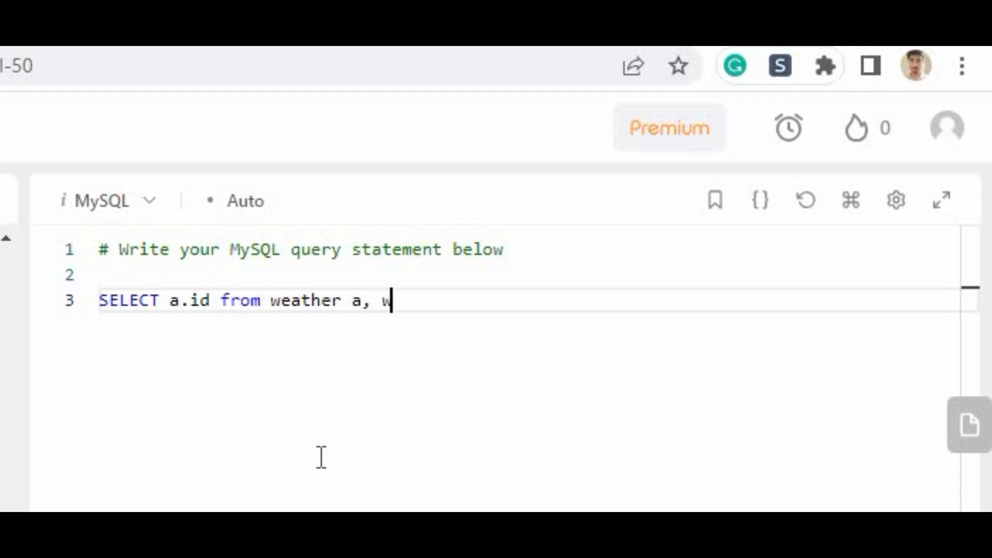
pyautogui.write('heather')
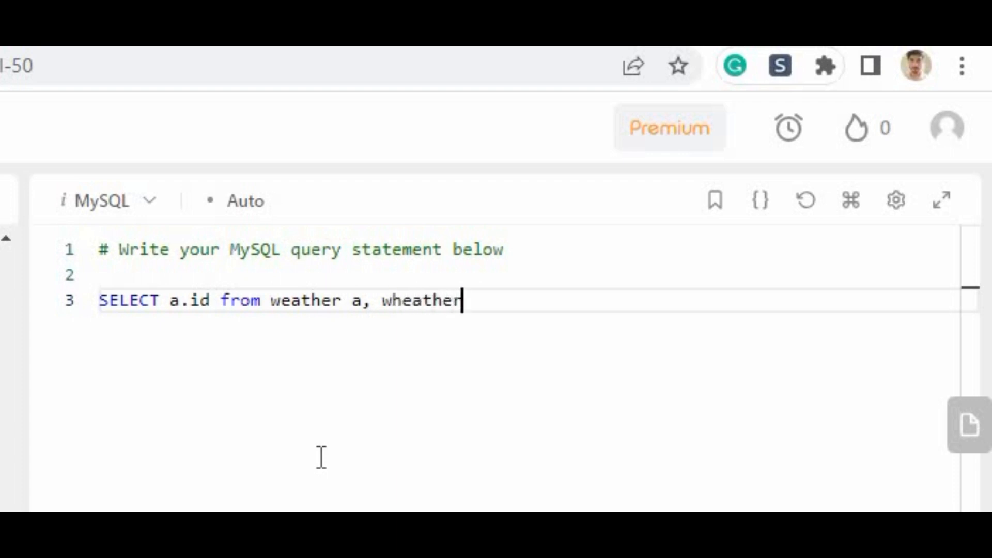
pyautogui.press('BackSpace')
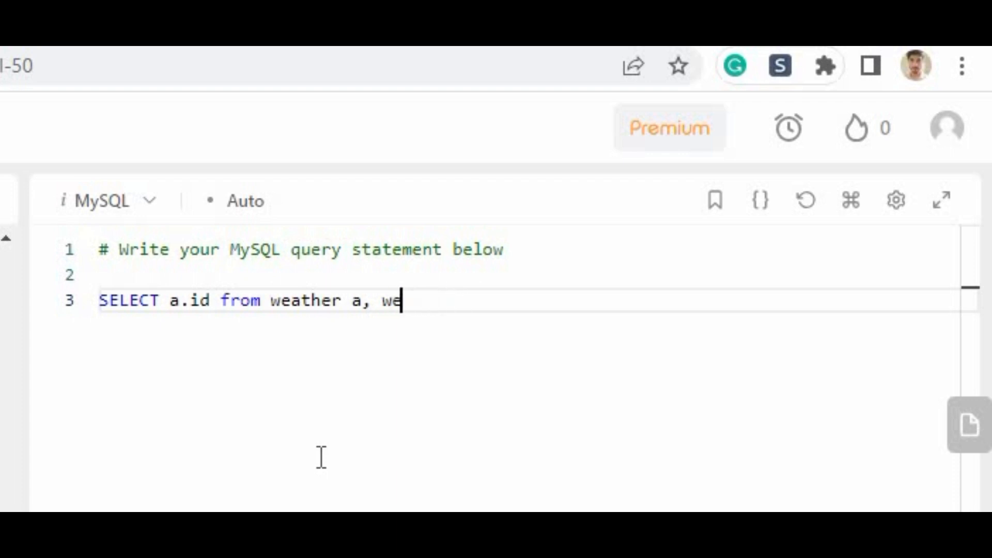
pyautogui.write('ather')
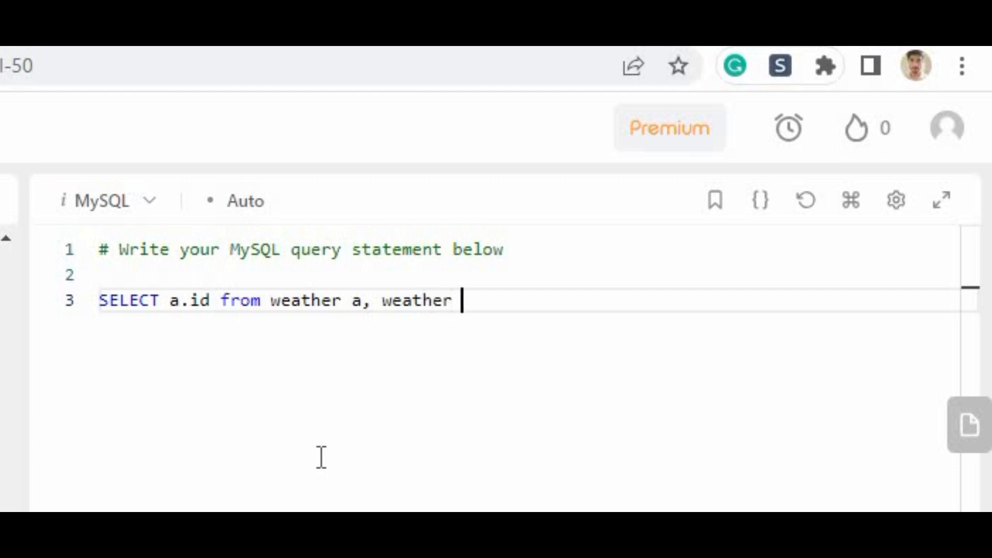
pyautogui.write('b')
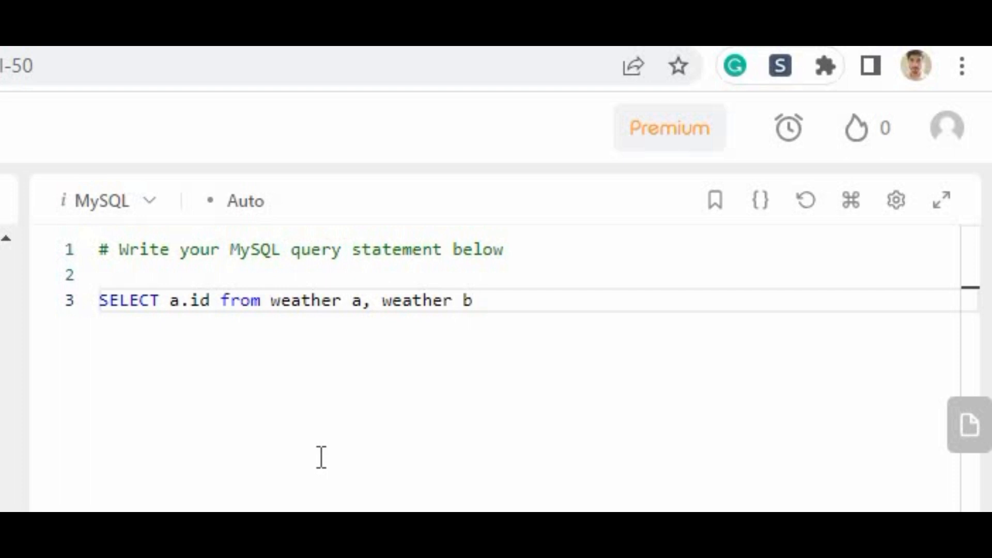
# Step: Add the condition 'where DATEDIFF(a.recordDate,b.recordDate)=1'
pyautogui.write('where')
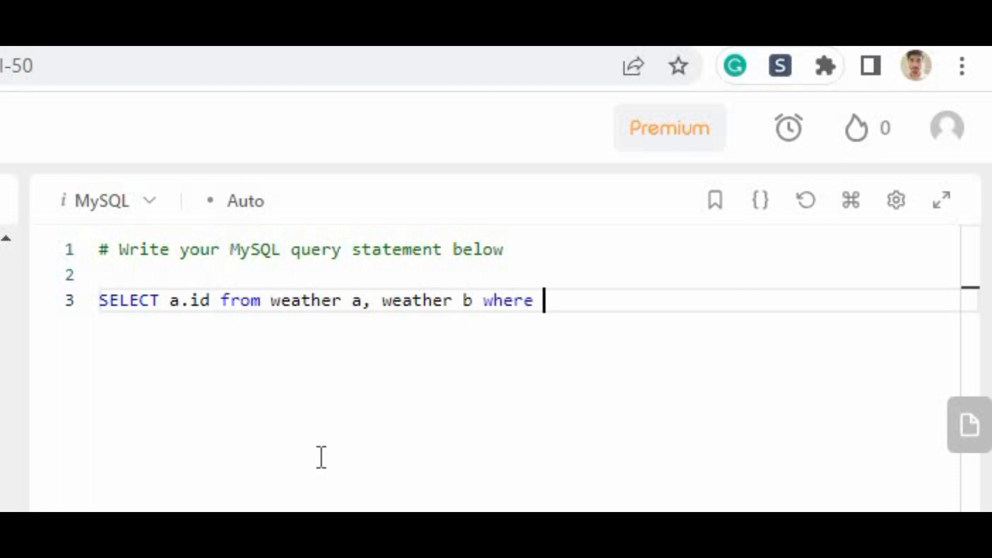
pyautogui.write('DATED')
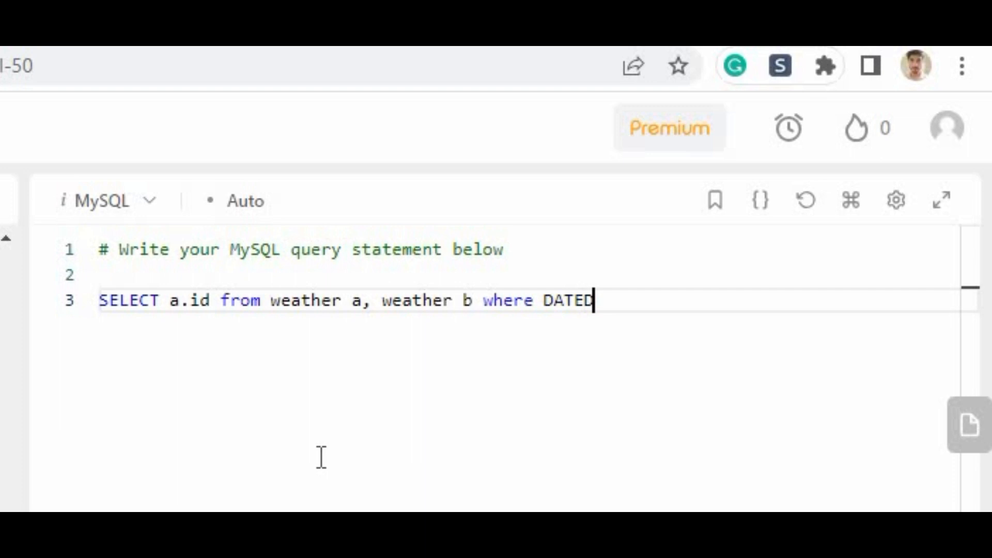
pyautogui.write('IFF')
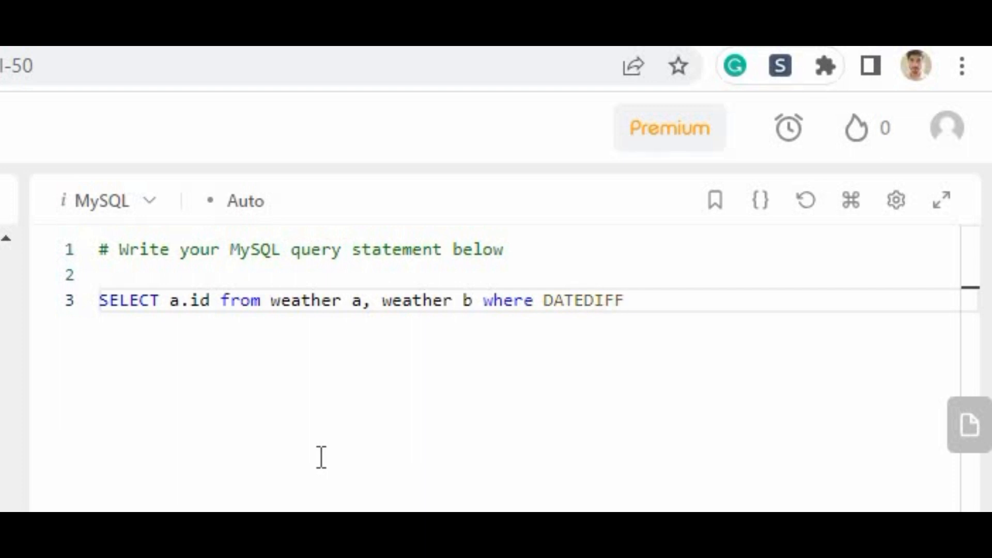
pyautogui.write('()')
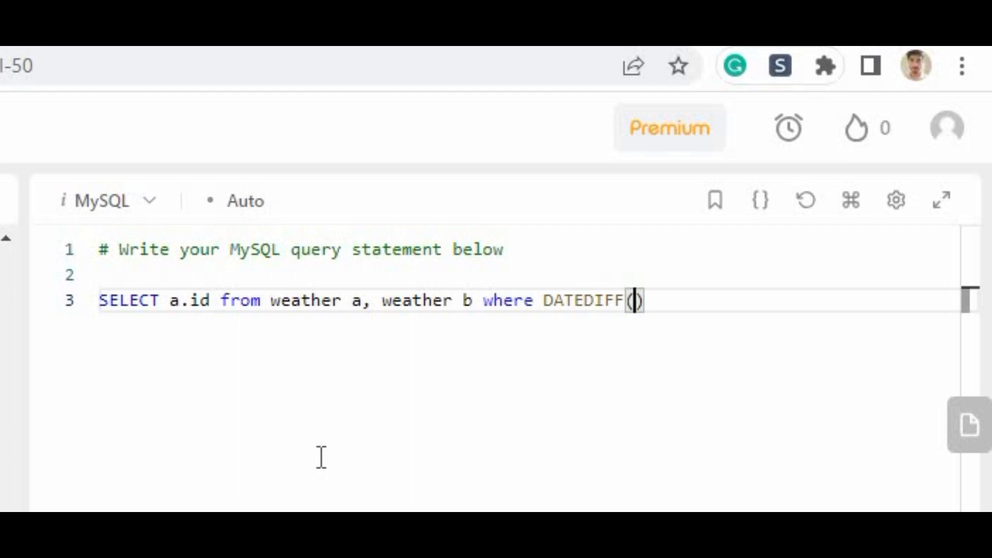
pyautogui.write('a.')
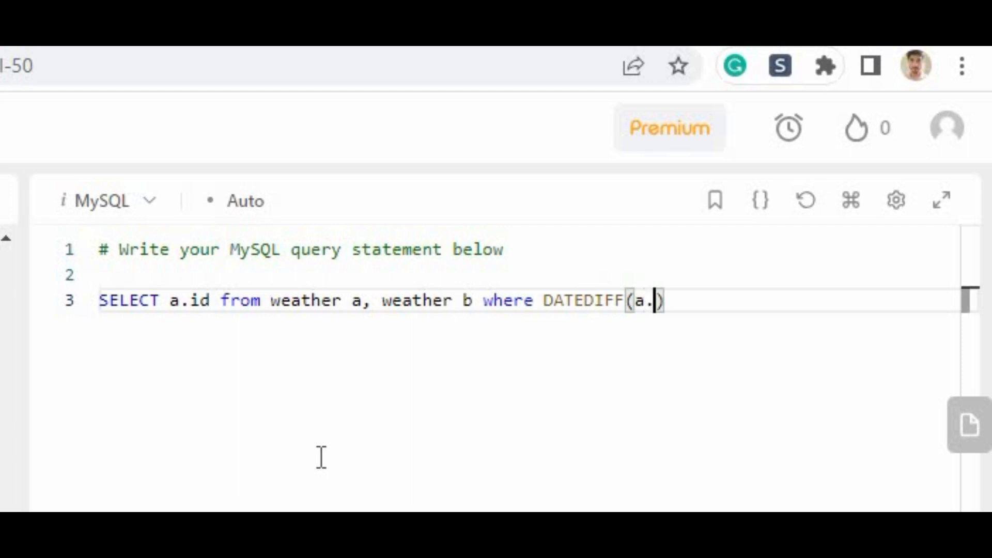
pyautogui.write('re')
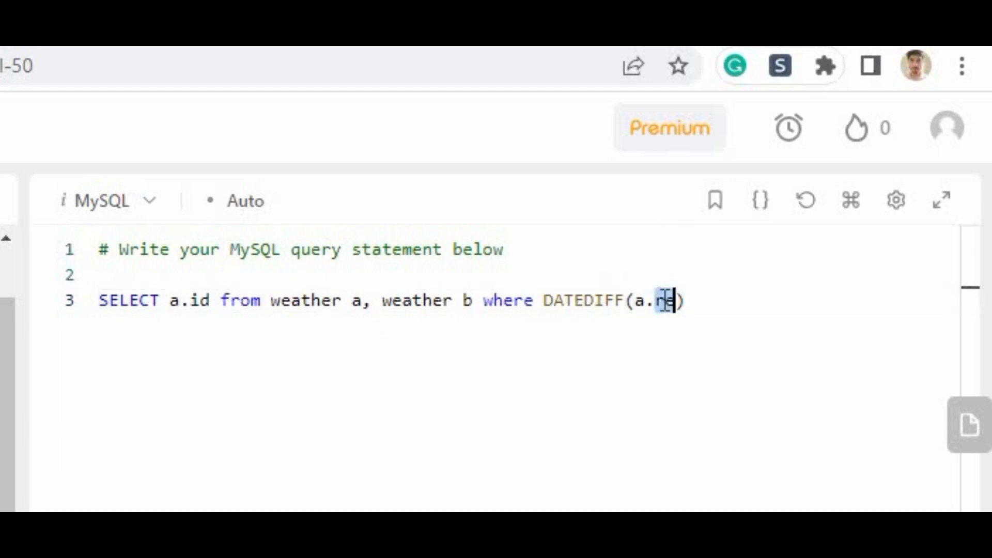
pyautogui.write('ecordDate')
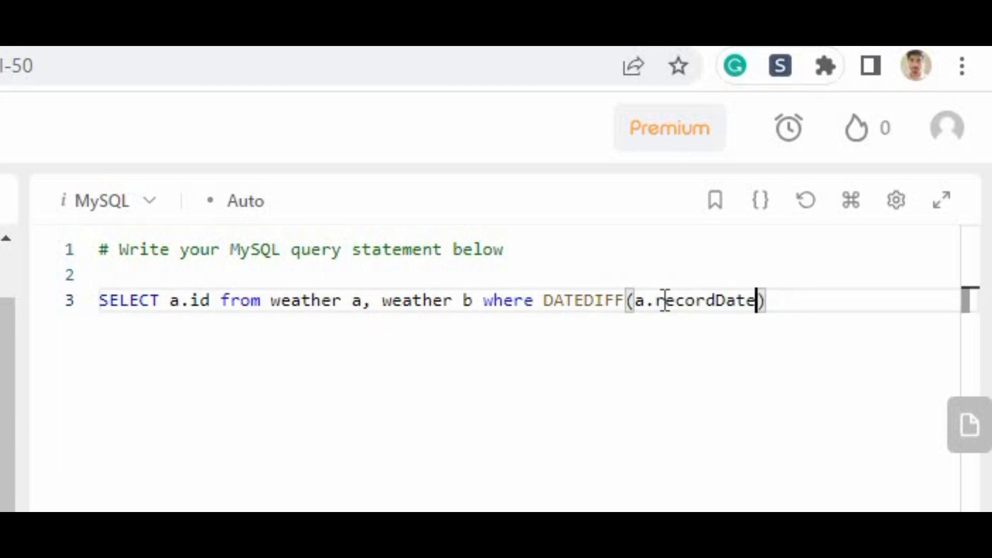
pyautogui.write(',b.')
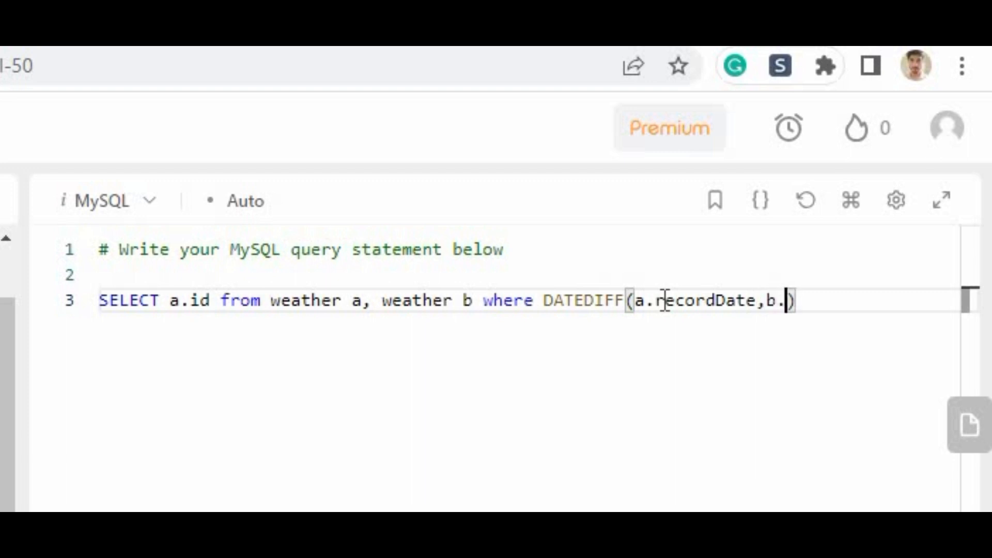
pyautogui.write('recordDate')
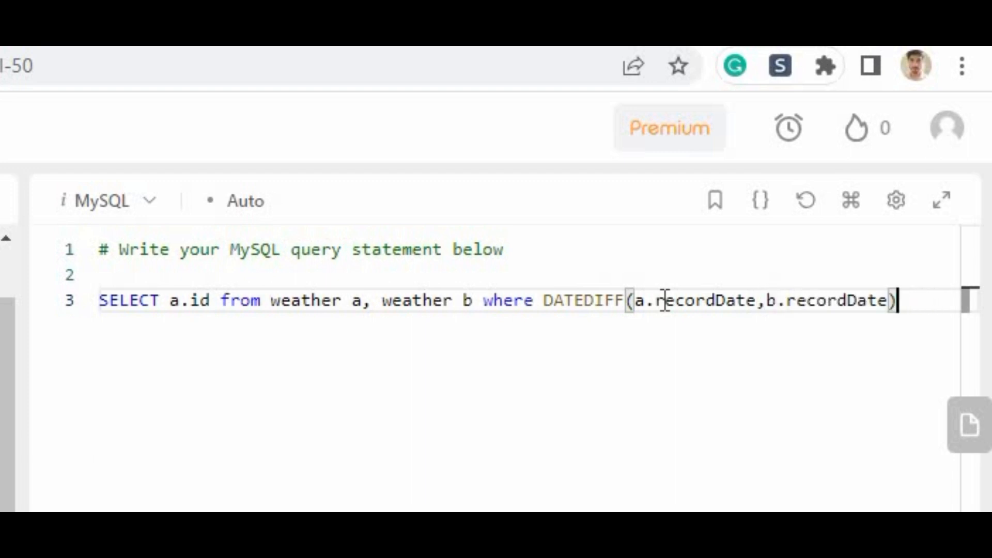
pyautogui.write('=1 and')
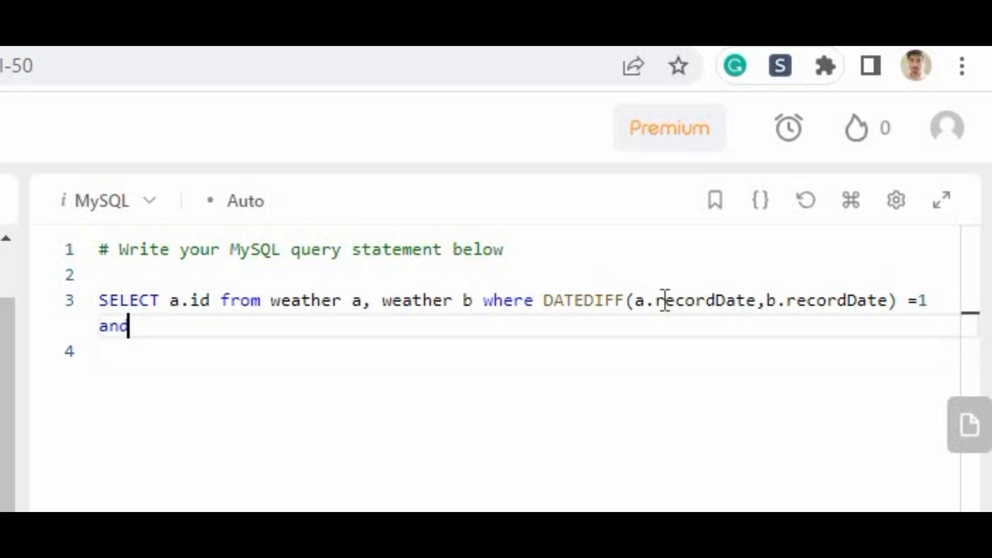
# Step: Add 'a.temperature > b.', fixing the misspelled temperature column
pyautogui.write('a')
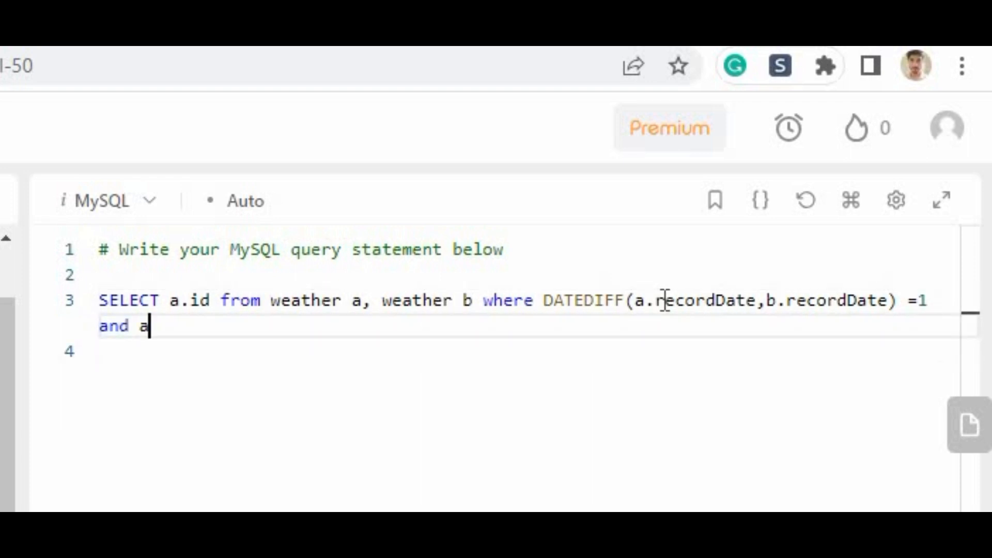
pyautogui.write('.tep')
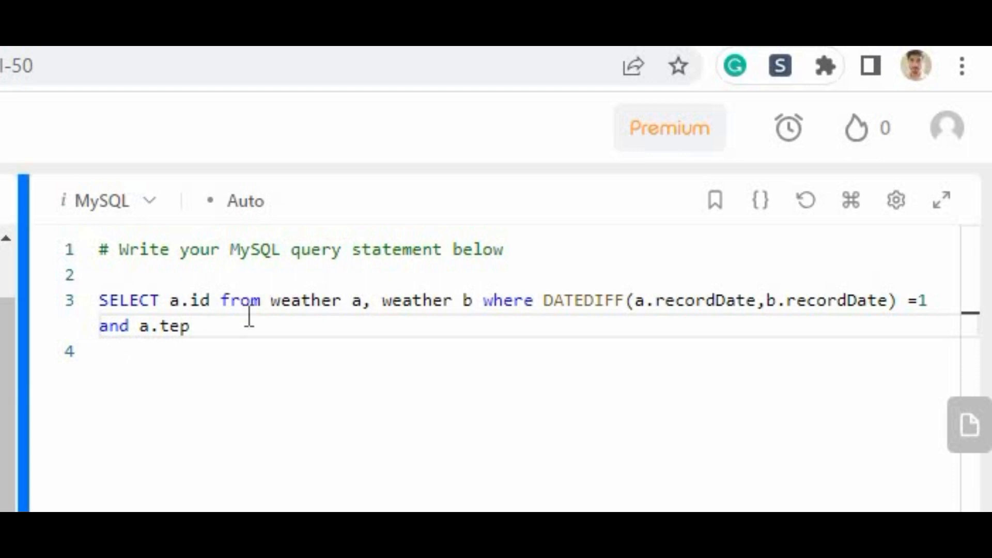
pyautogui.doubleClick(172, 326)
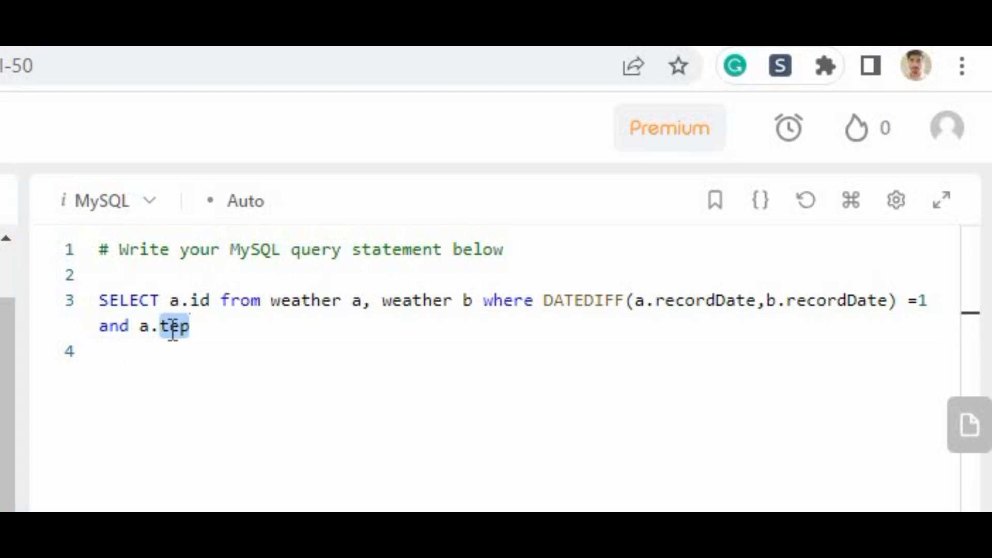
pyautogui.write('mperature')
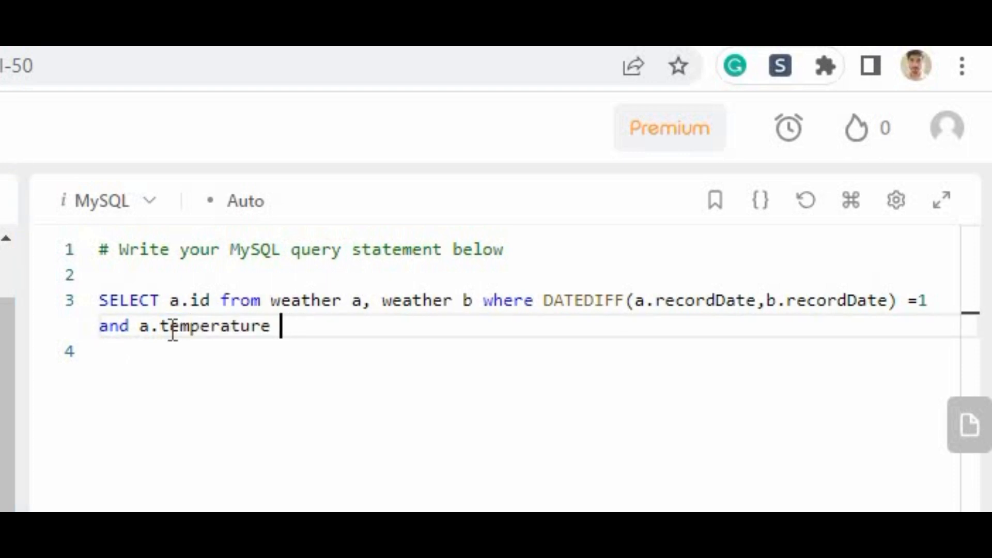
pyautogui.write('>')
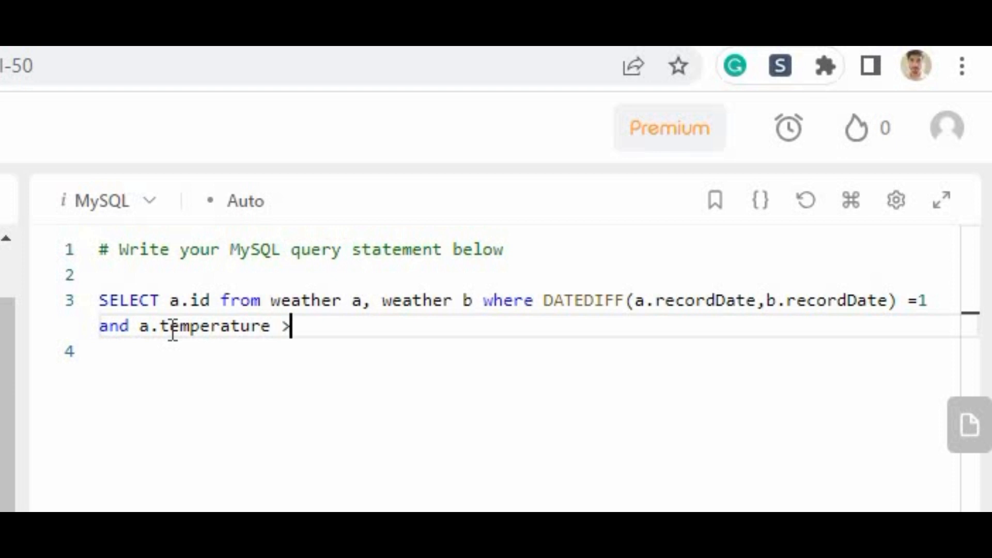
pyautogui.write('b.temperature')
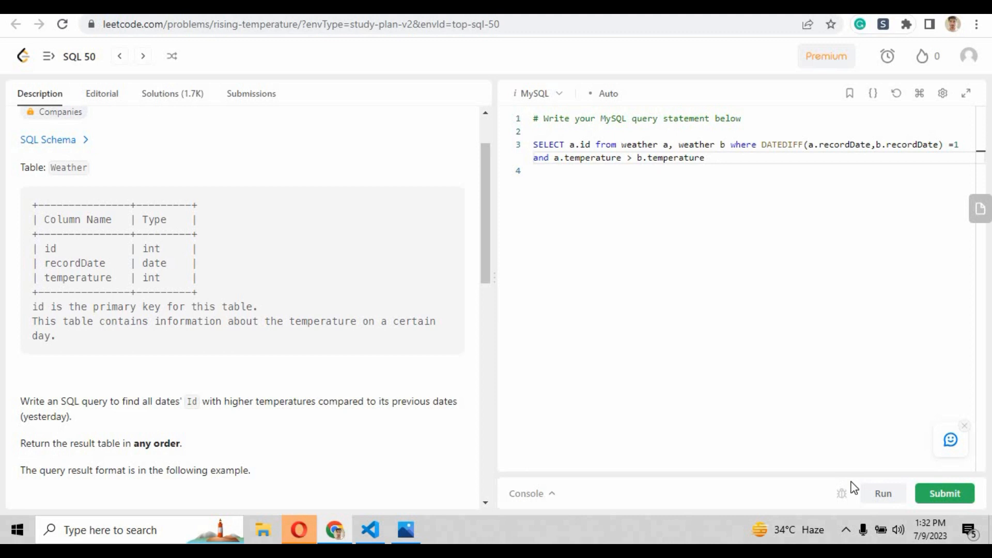
pyautogui.moveTo(882, 493)
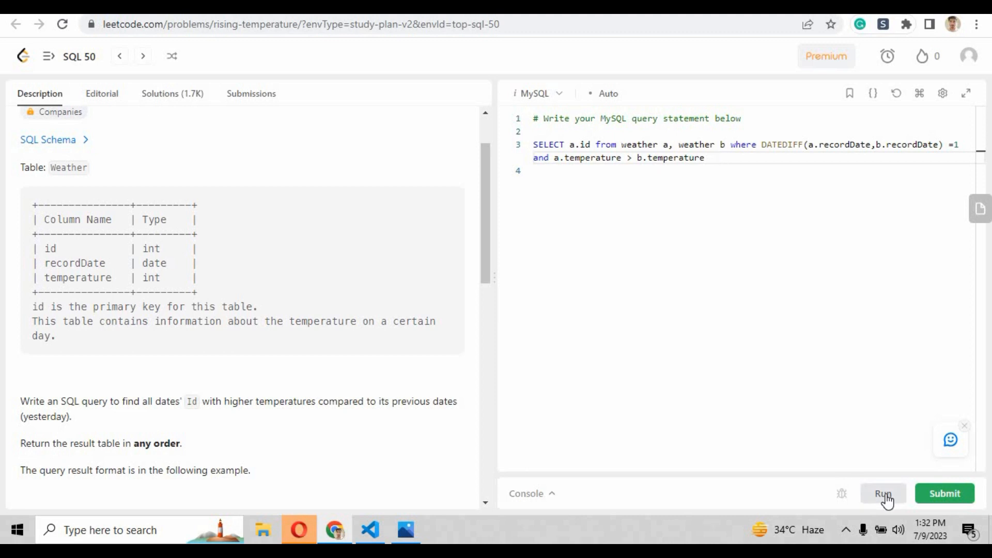
# Step: Run the query on the sample case and confirm output ids 2 and 4 match
pyautogui.click(882, 493)
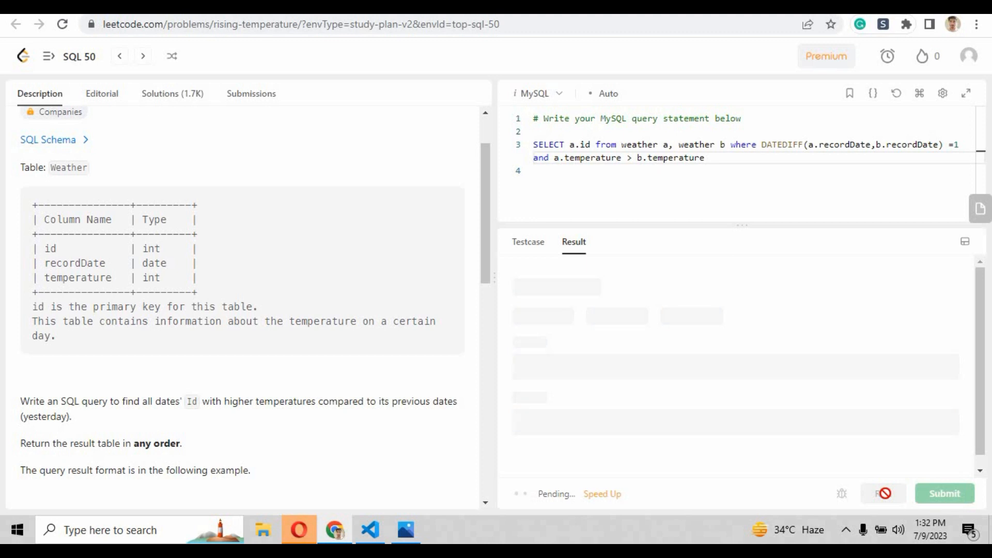
pyautogui.click(882, 493)
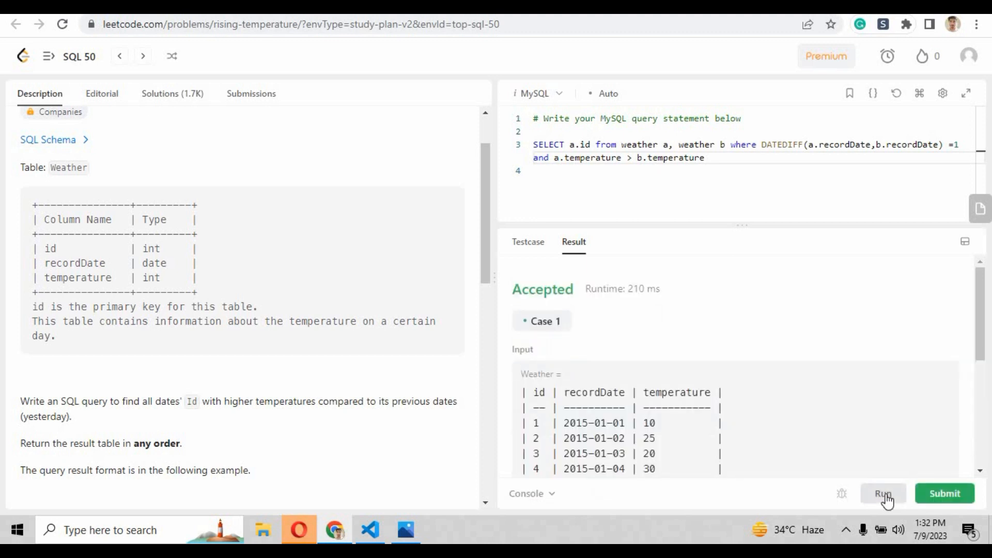
pyautogui.moveTo(978, 342)
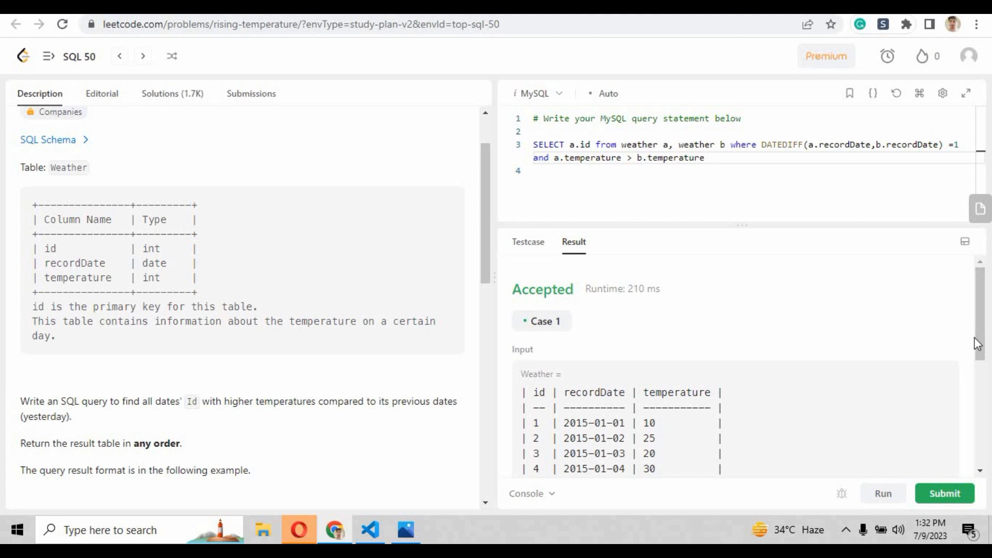
pyautogui.scroll(-3)
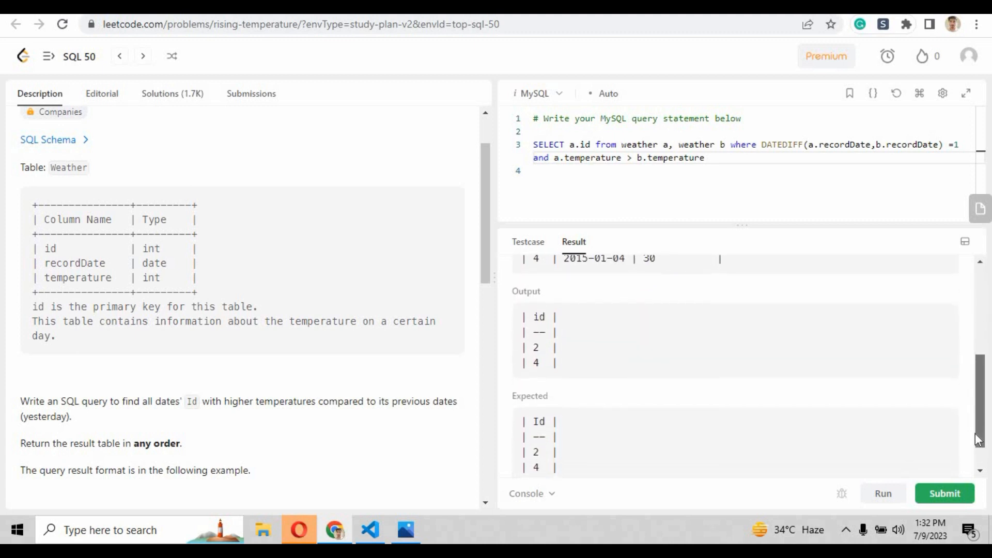
pyautogui.moveTo(547, 297)
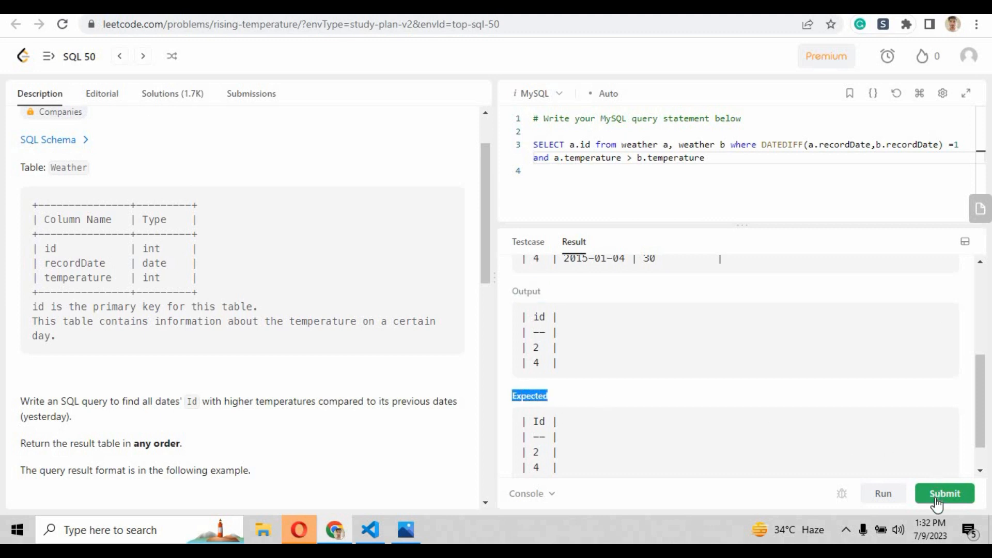
# Step: Submit the query and get Accepted with 769 ms runtime beating 86.28%
pyautogui.click(943, 493)
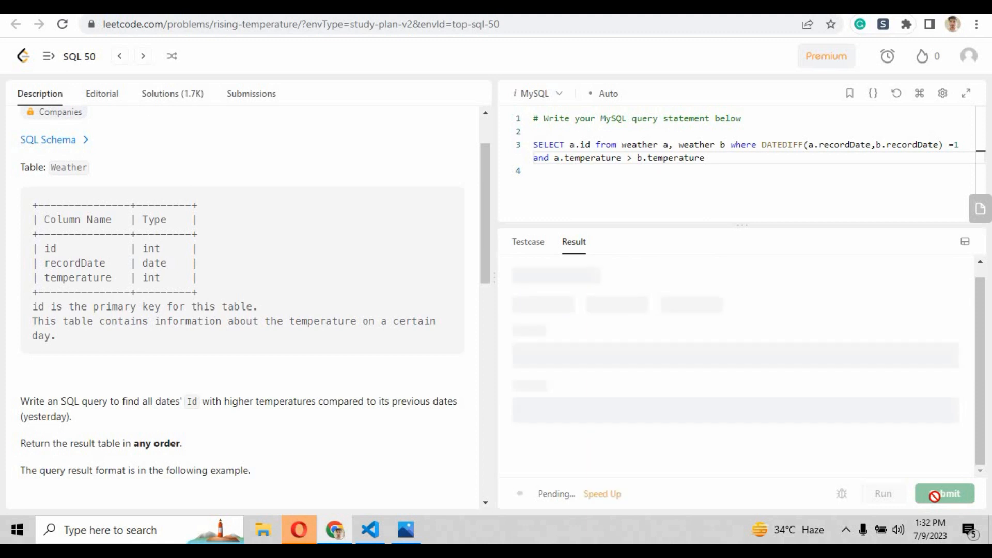
pyautogui.click(944, 493)
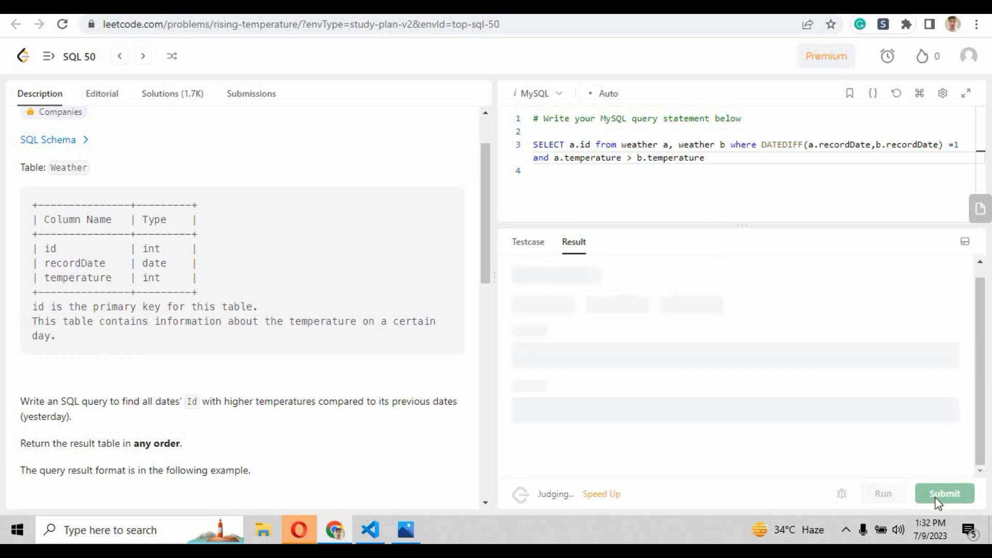
pyautogui.click(944, 493)
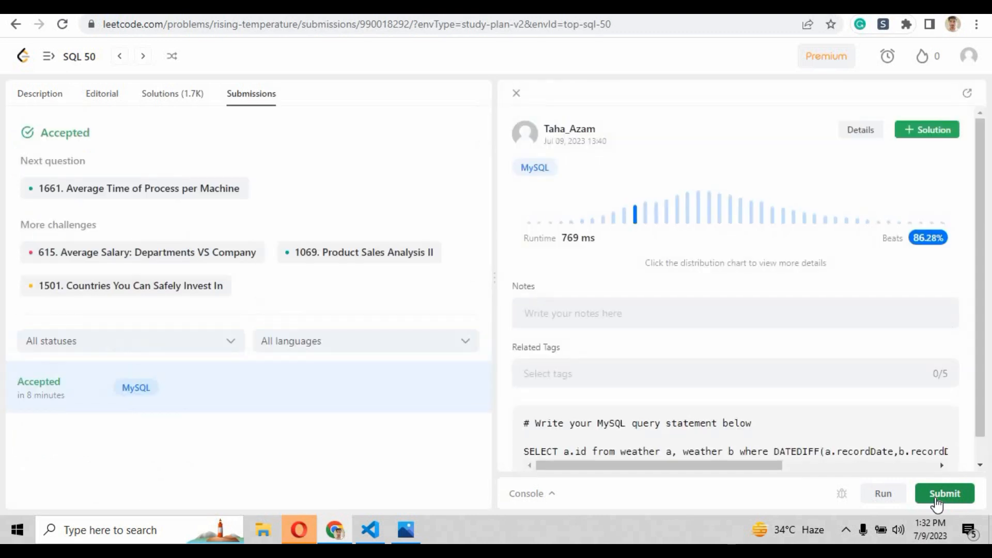
pyautogui.moveTo(958, 245)
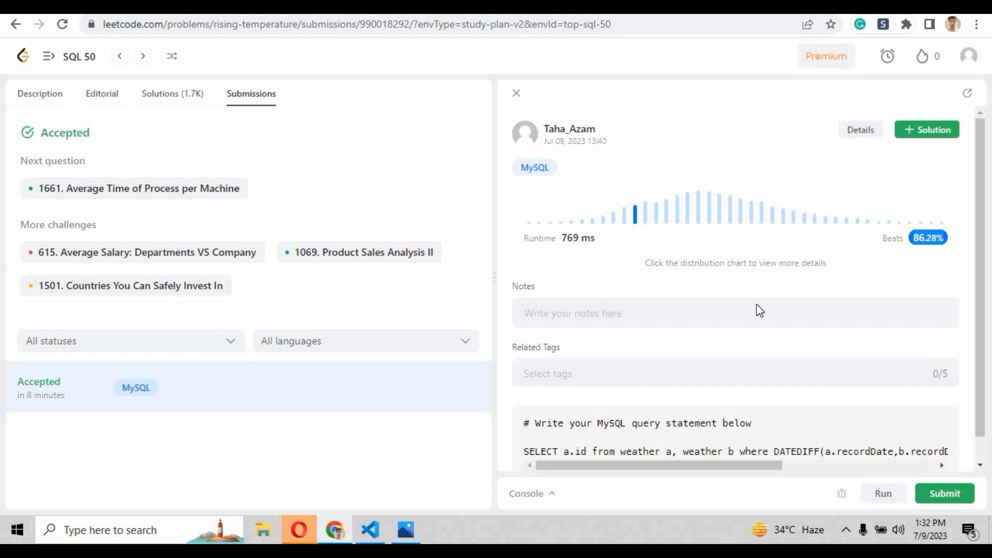
pyautogui.moveTo(163, 74)
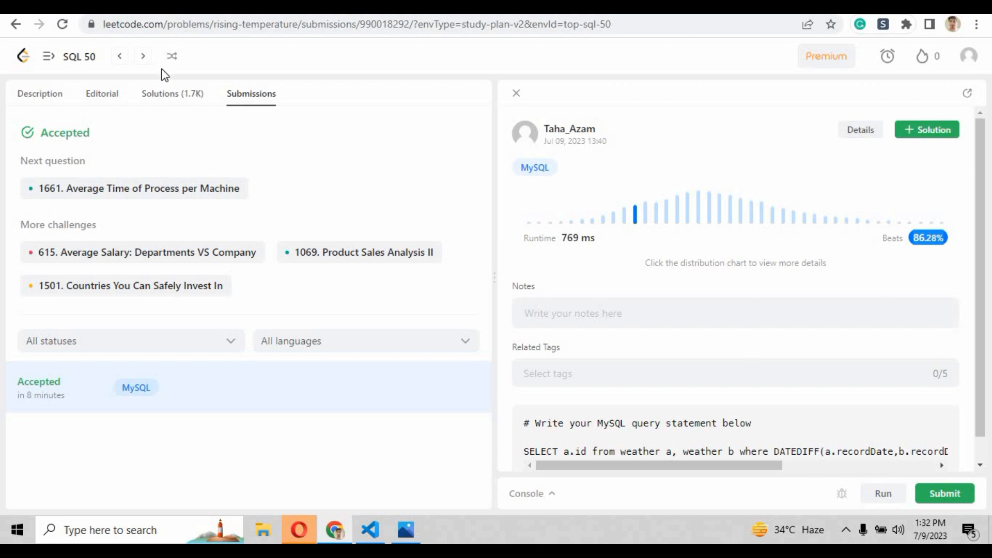
# Step: Open the SQL 50 question list showing Rising Temperature checked as solved
pyautogui.click(49, 56)
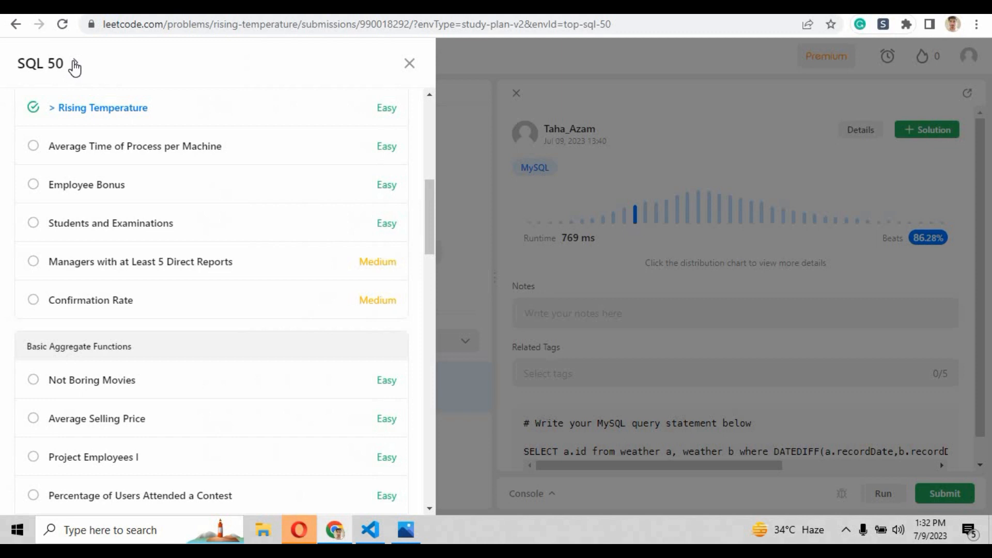
pyautogui.moveTo(238, 113)
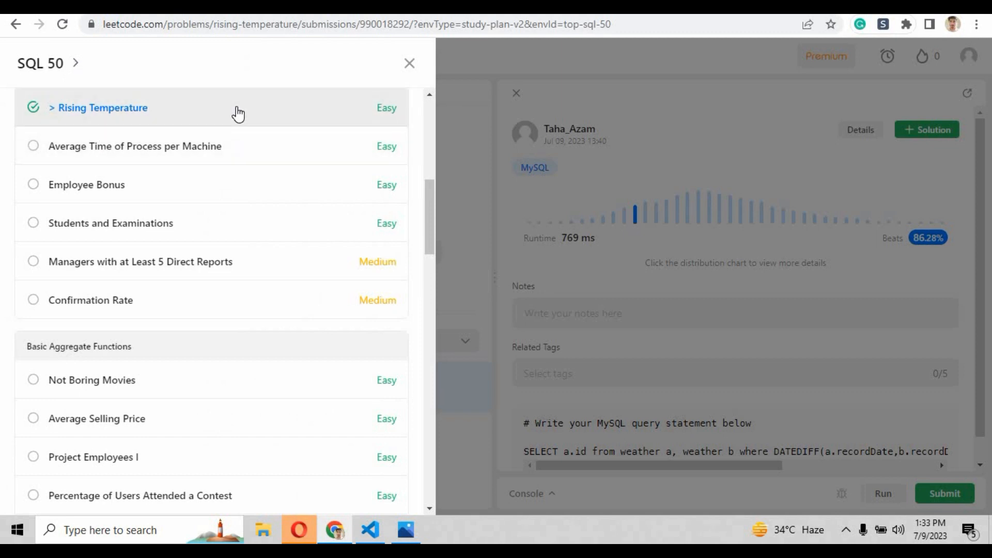
pyautogui.moveTo(237, 118)
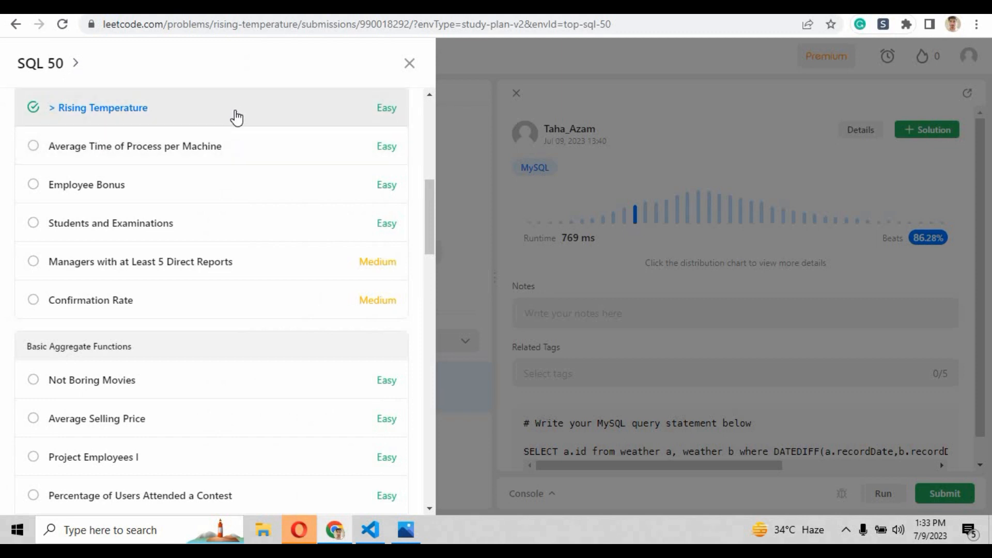
pyautogui.moveTo(135, 152)
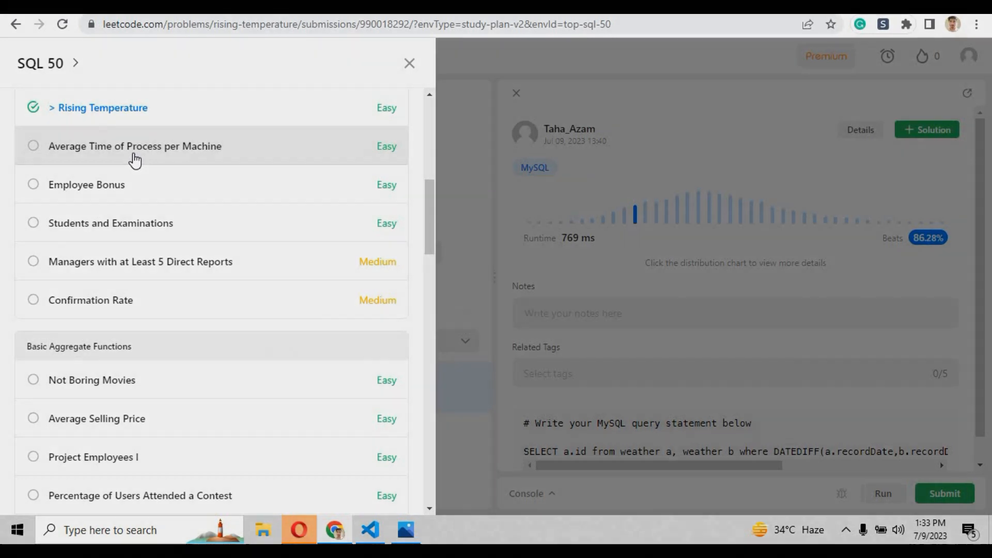